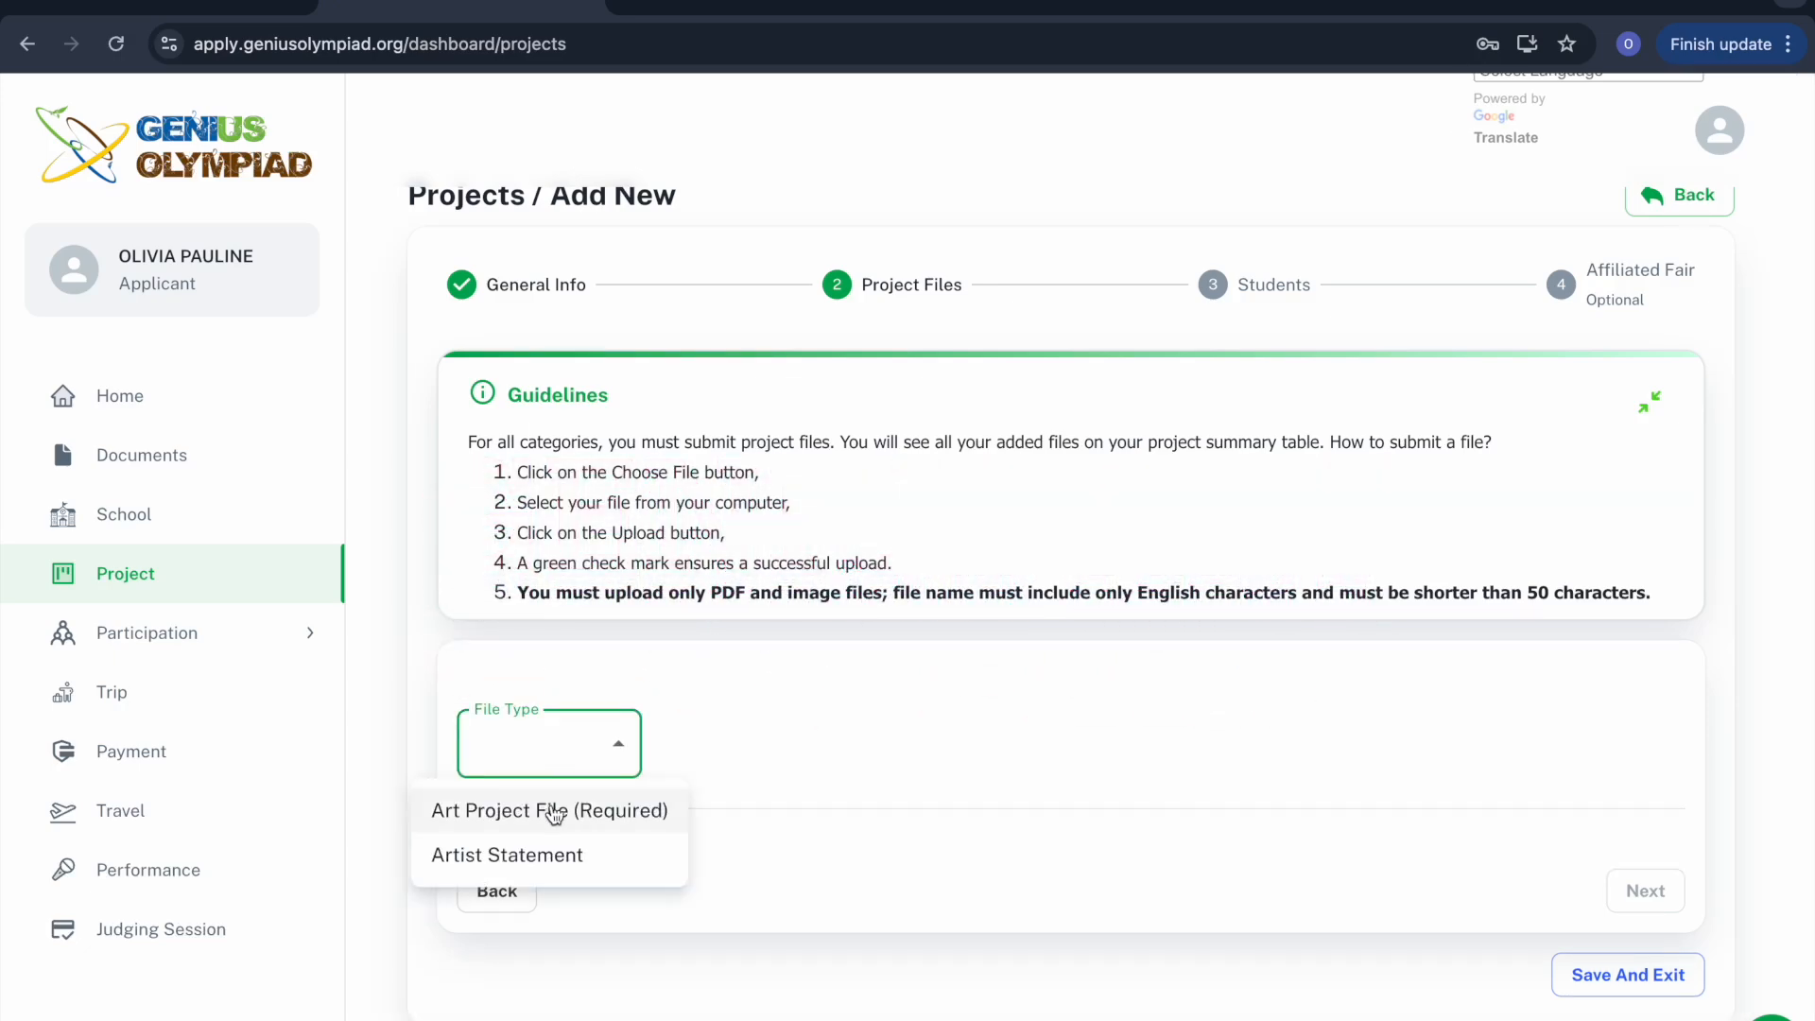
- Set the File Type to Business Plan (Required)
click(550, 810)
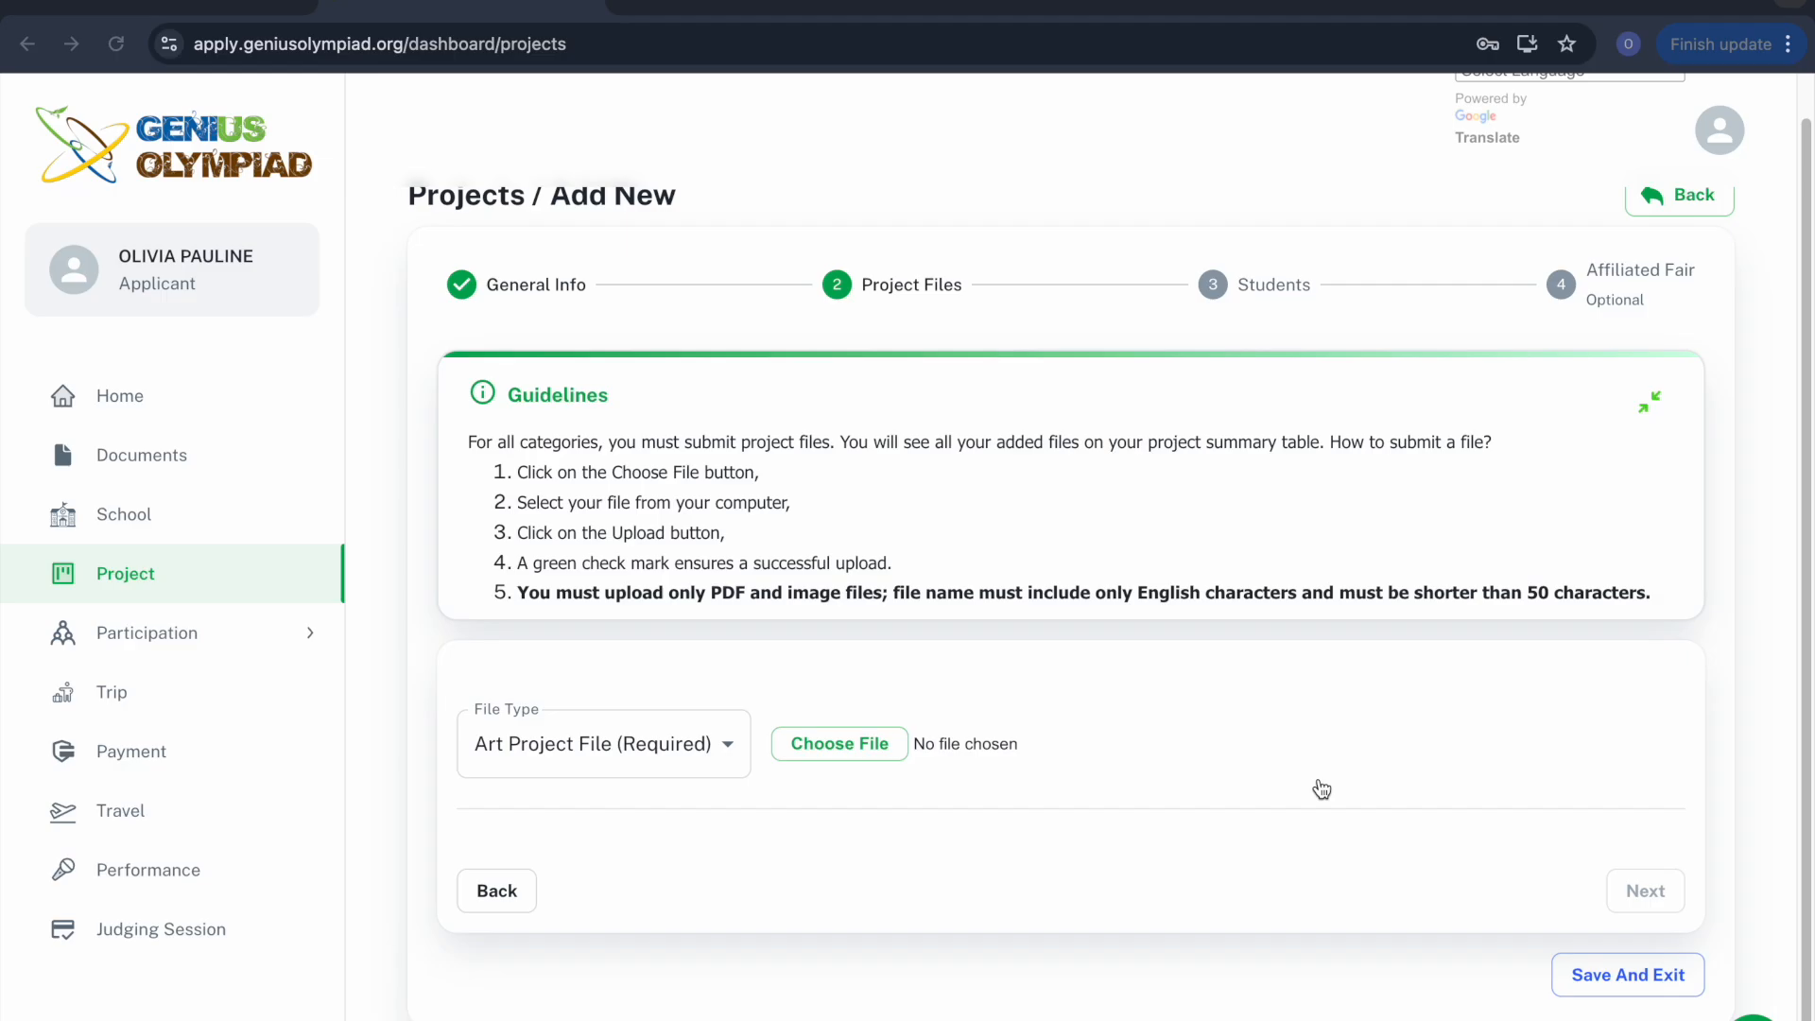
click(839, 743)
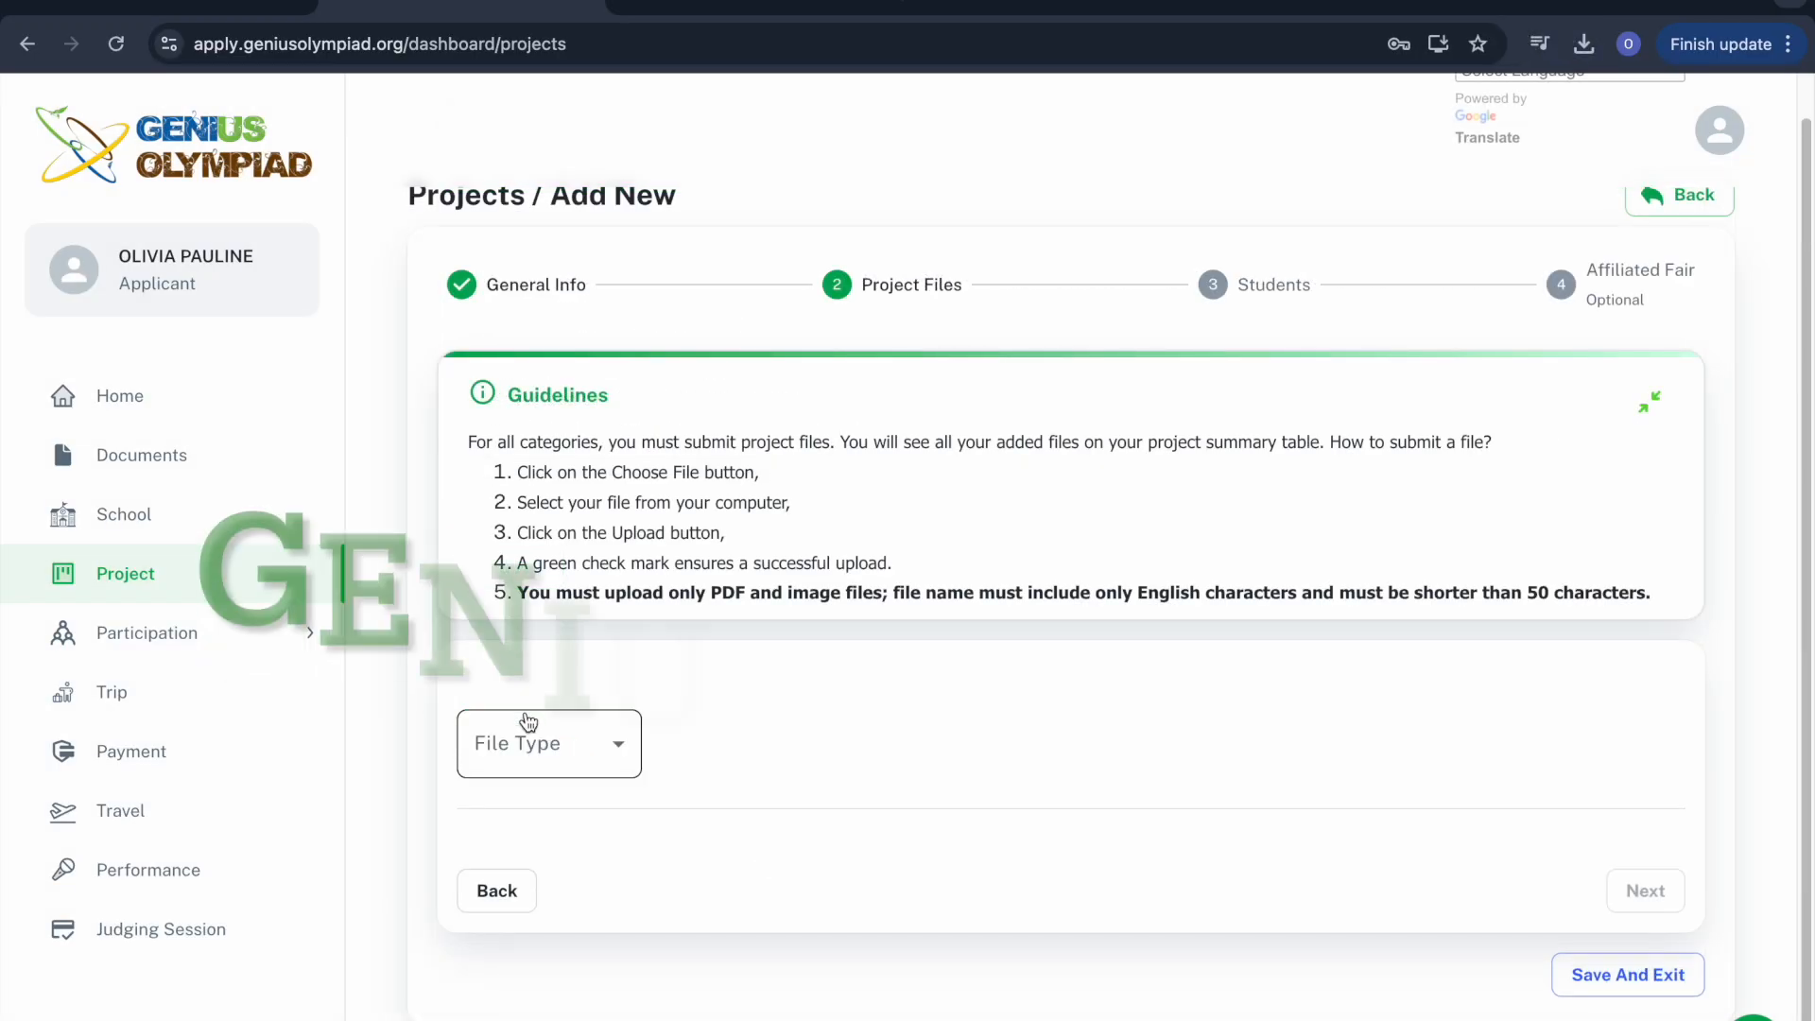
click(548, 743)
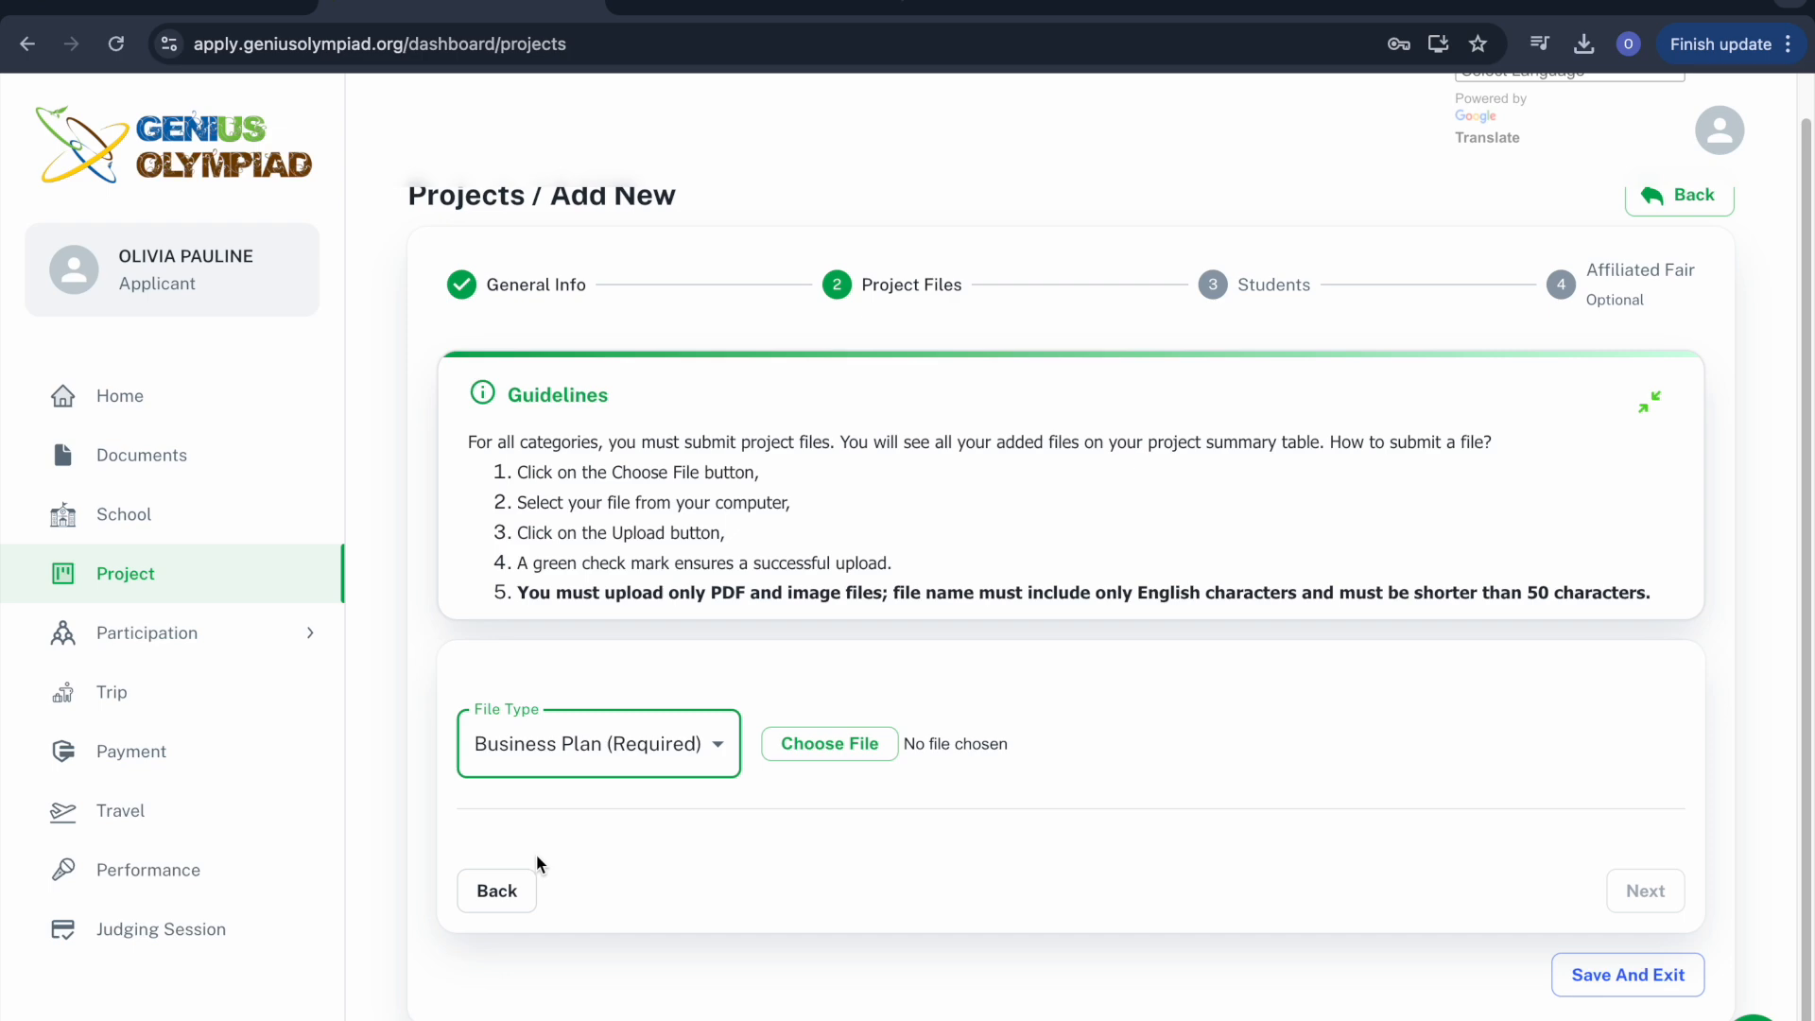
- Download the Business category template and attach Business_Project Essay.pdf
click(141, 455)
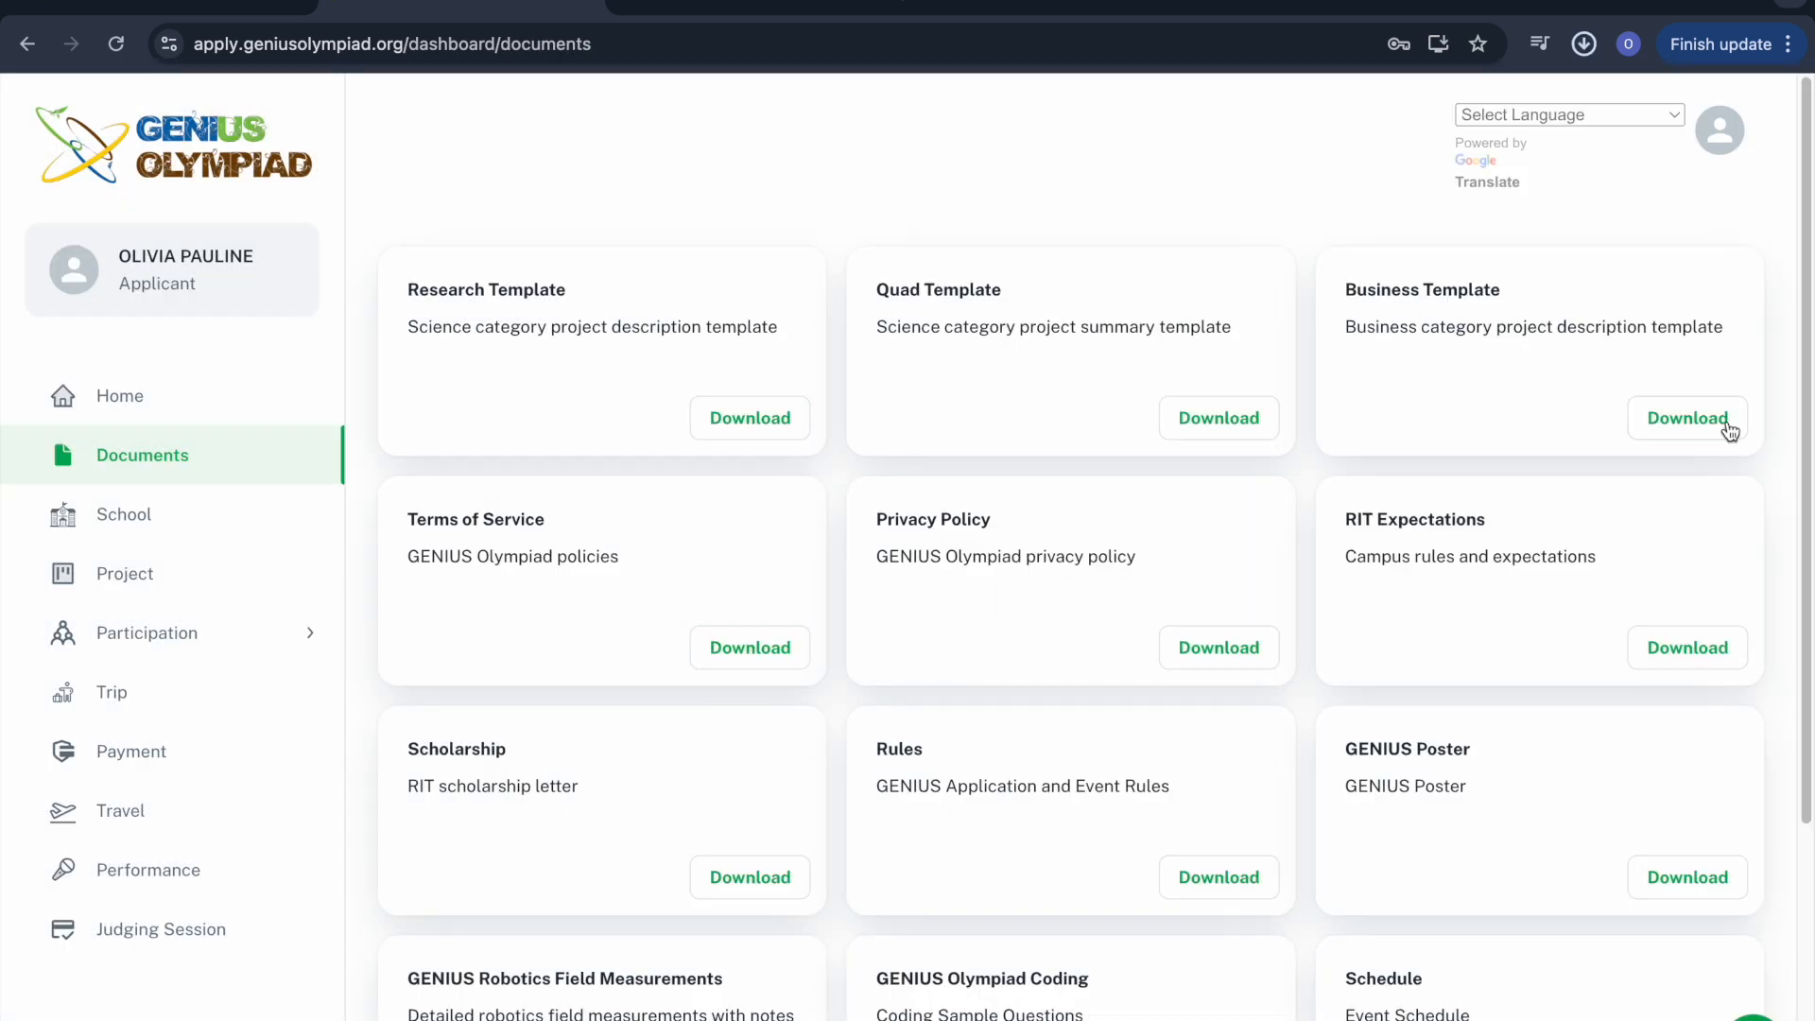
click(1685, 417)
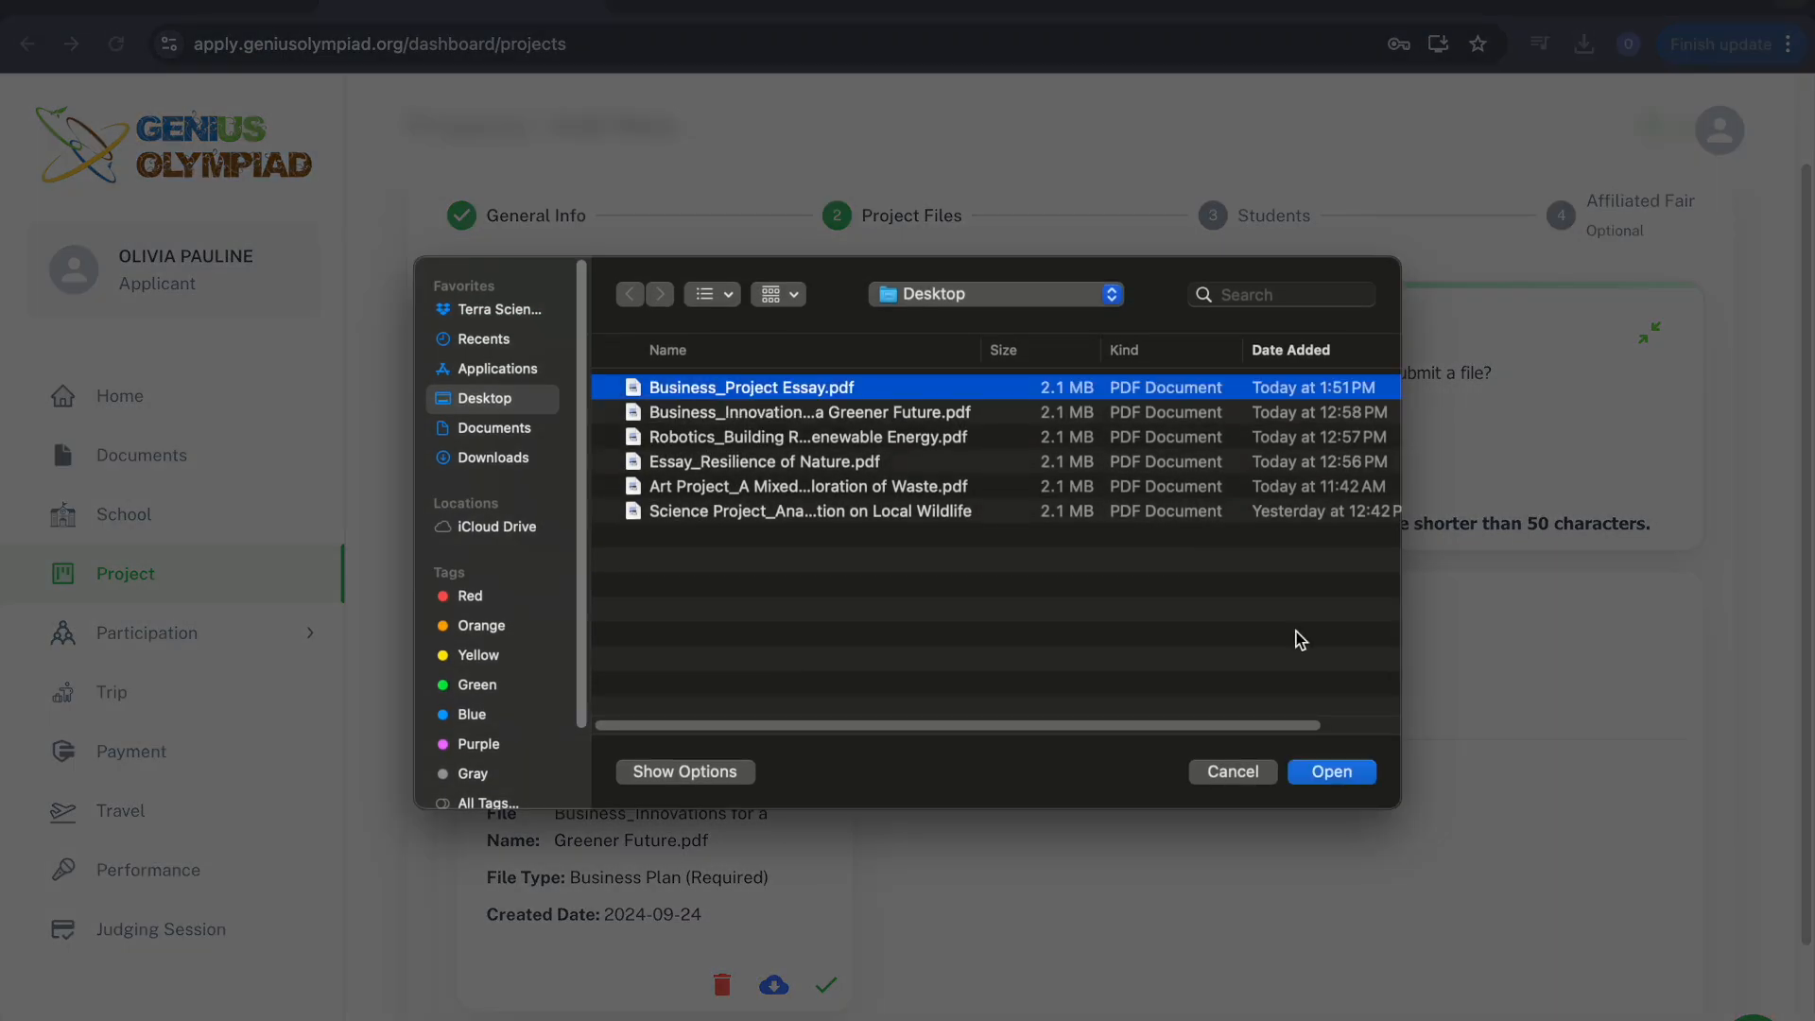
click(1330, 771)
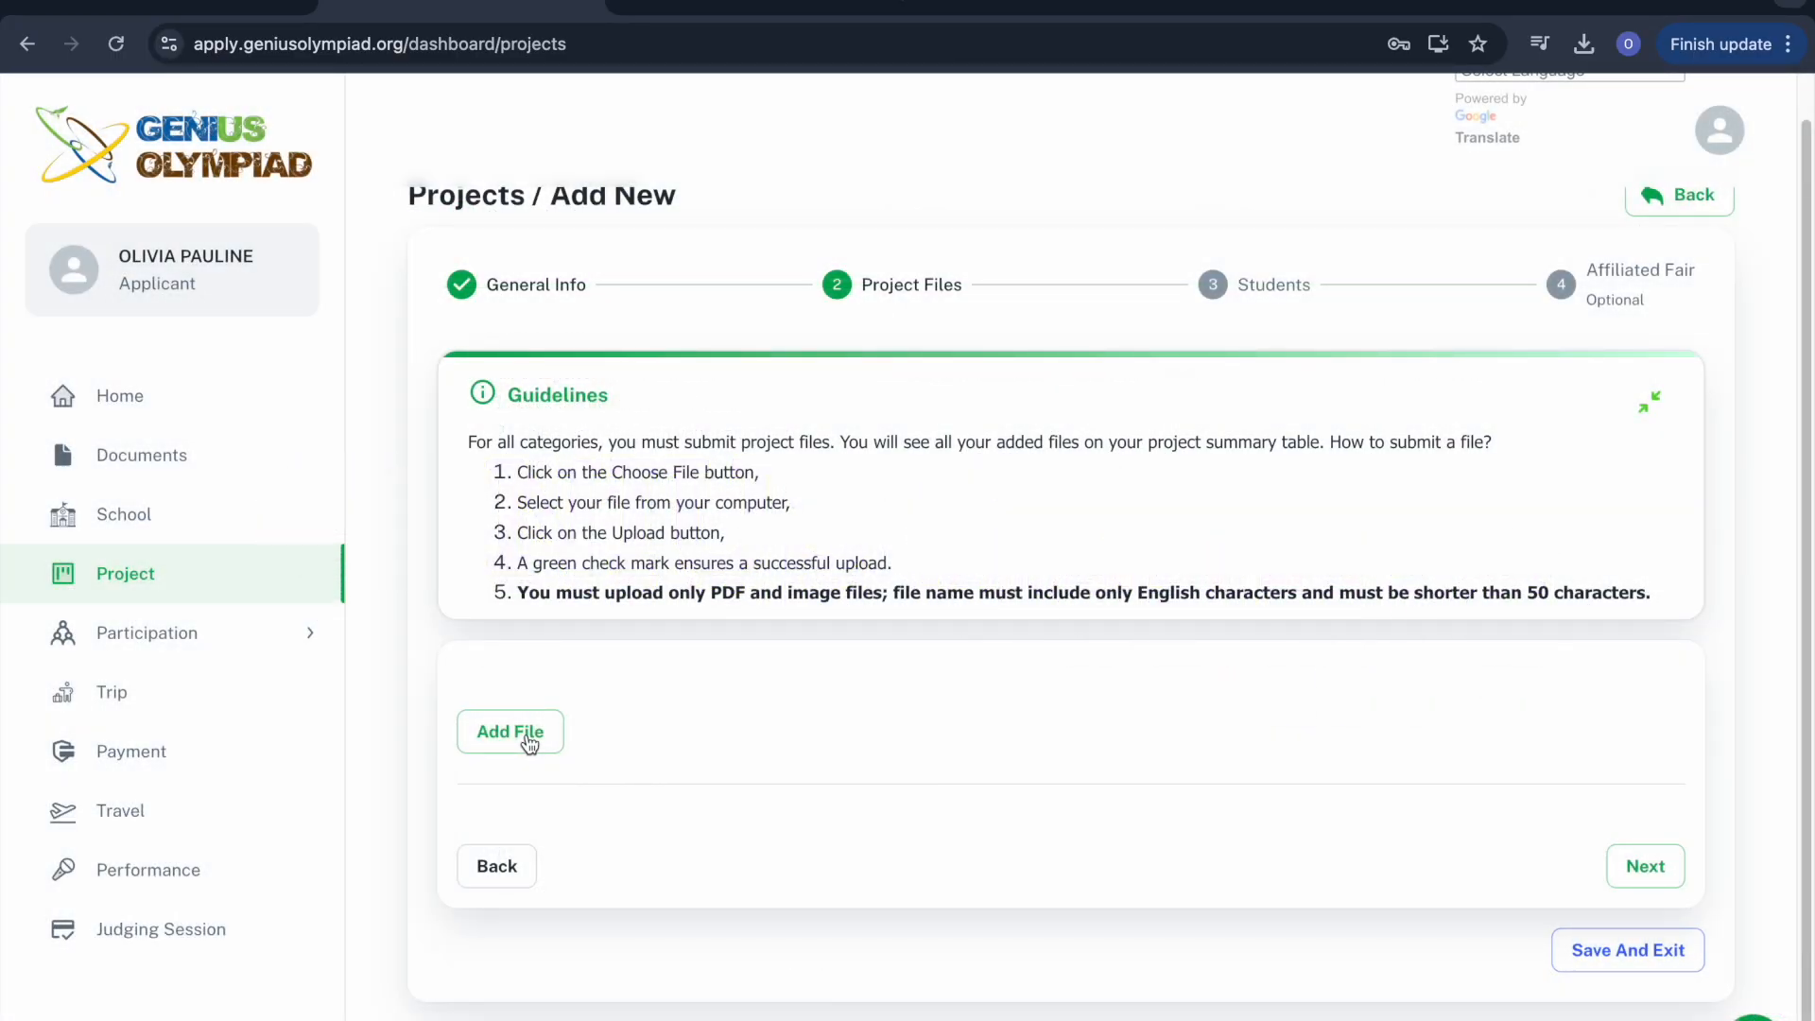
mouse_move(1645, 866)
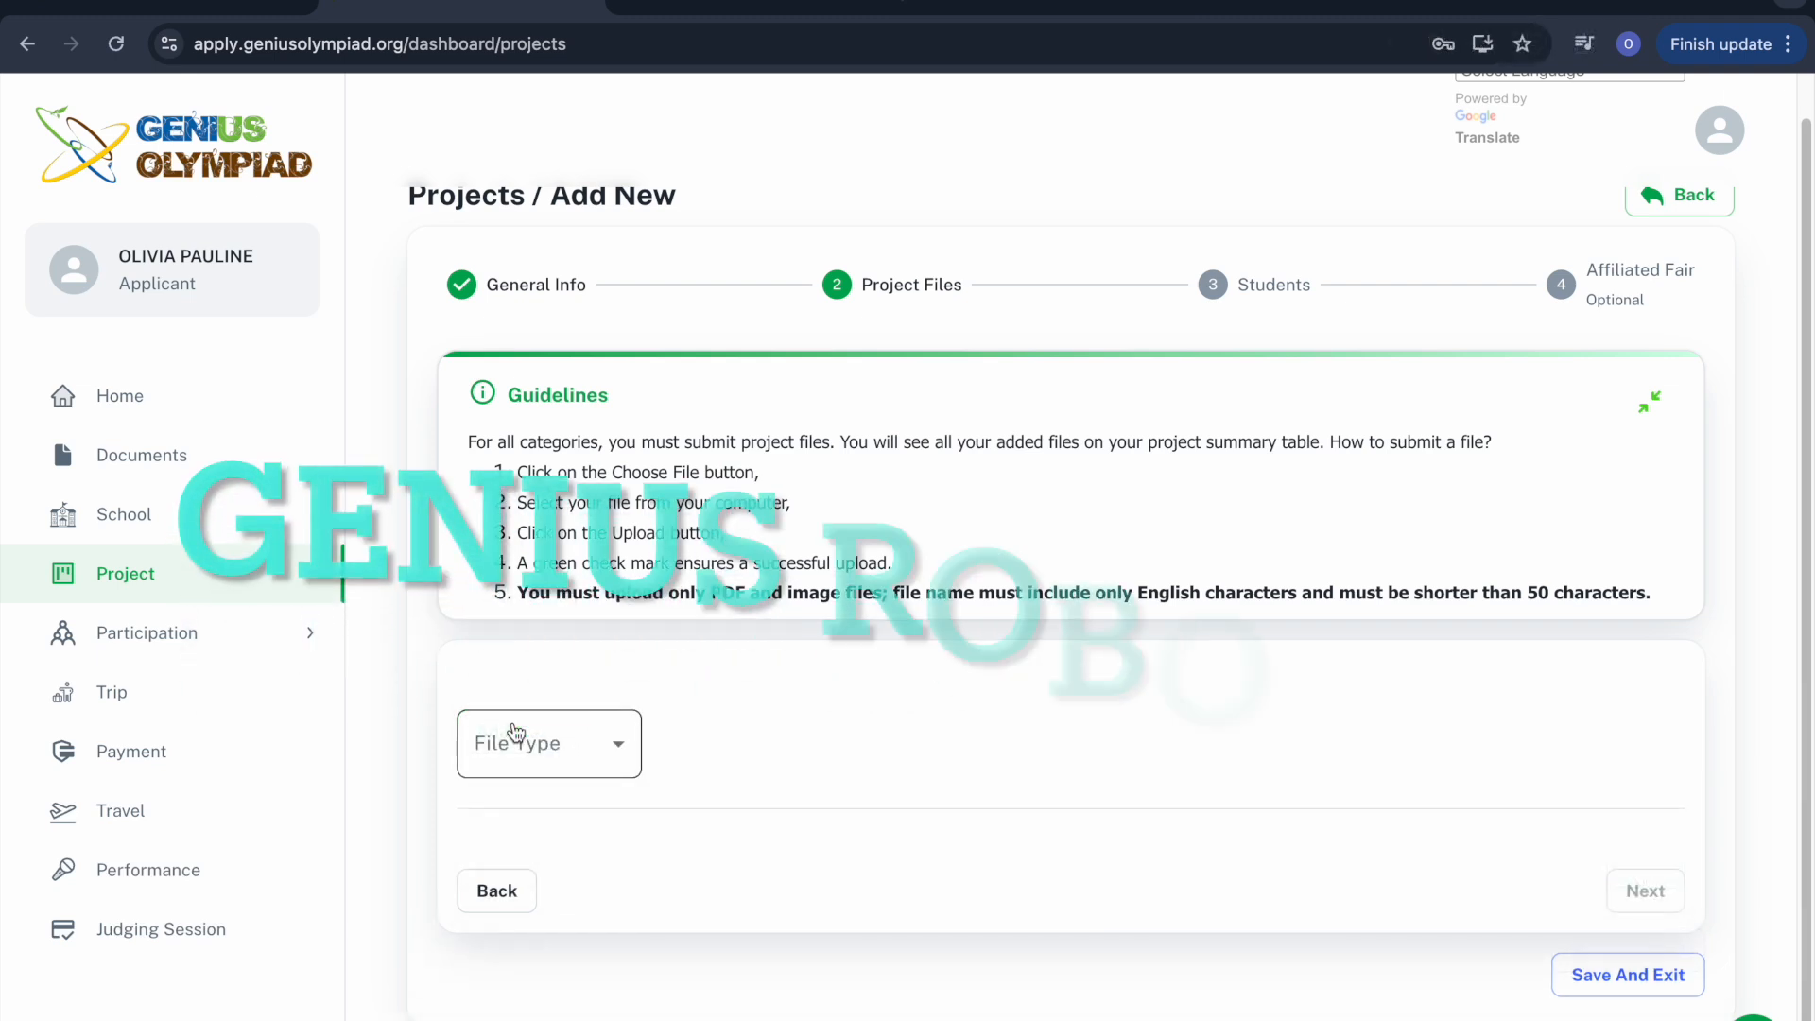
- Choose Design Document and download the GENIUS Robotics Field Measurements document
click(548, 743)
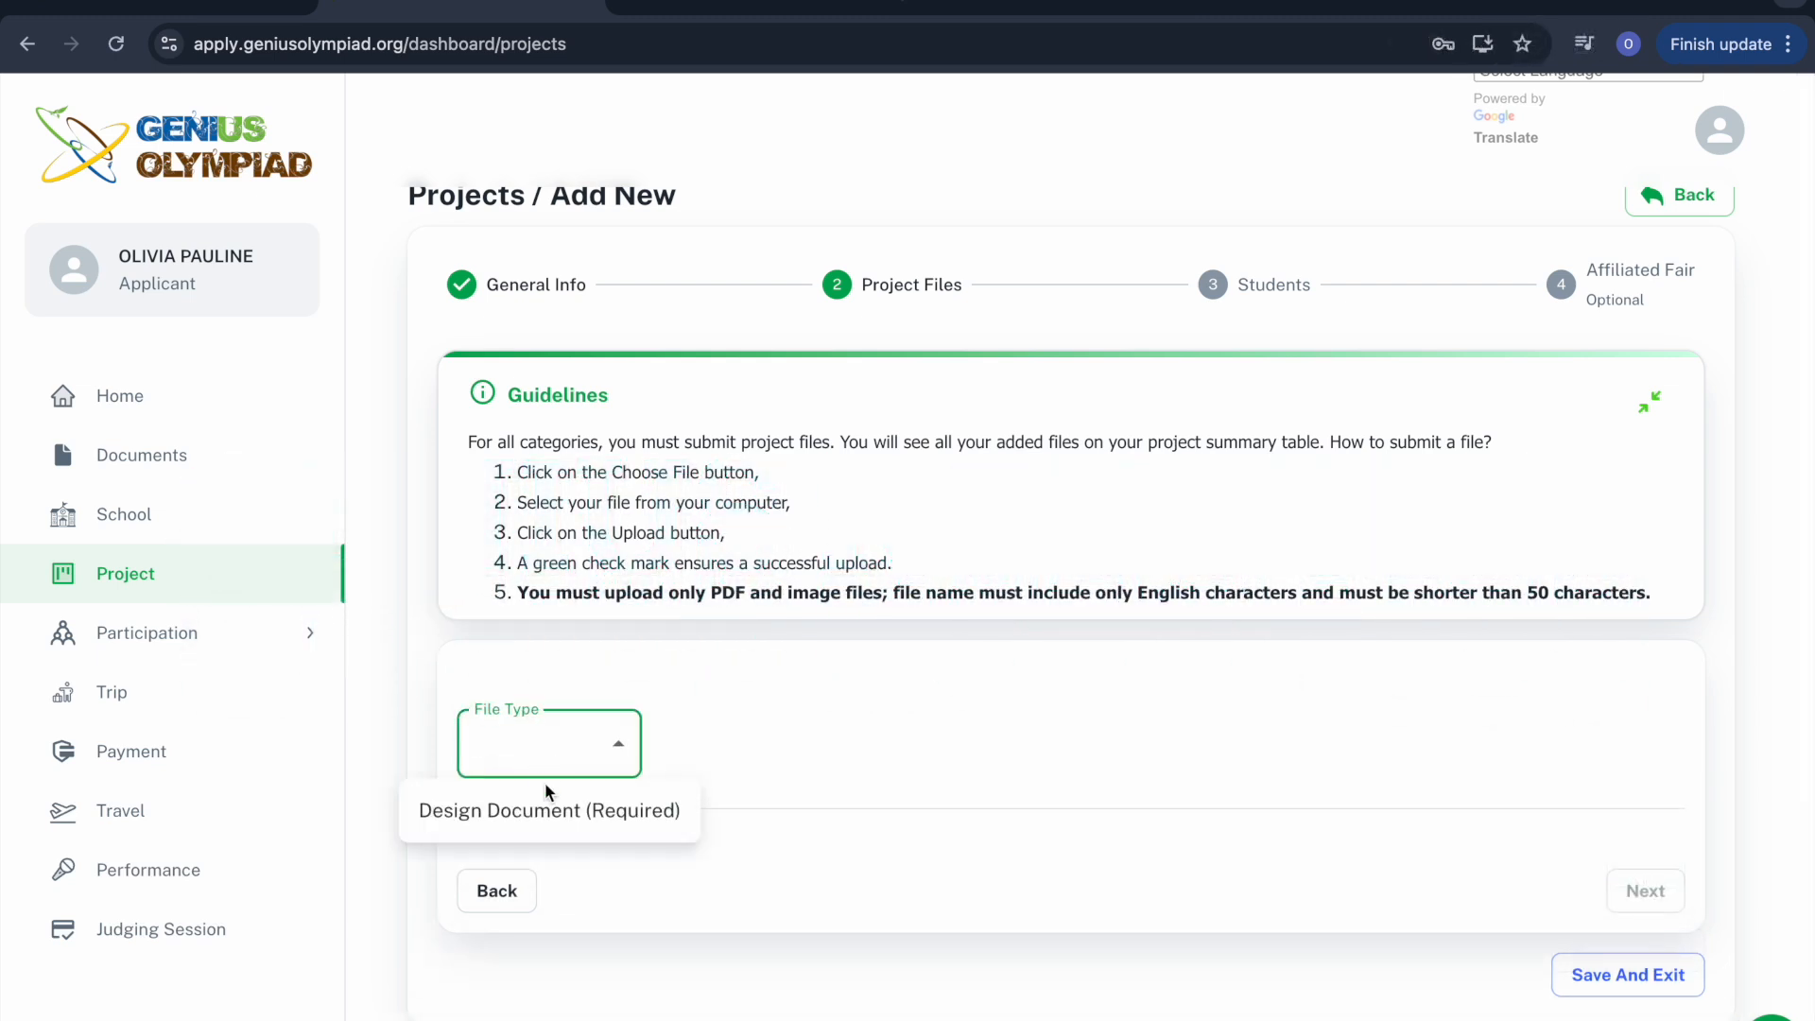
click(141, 453)
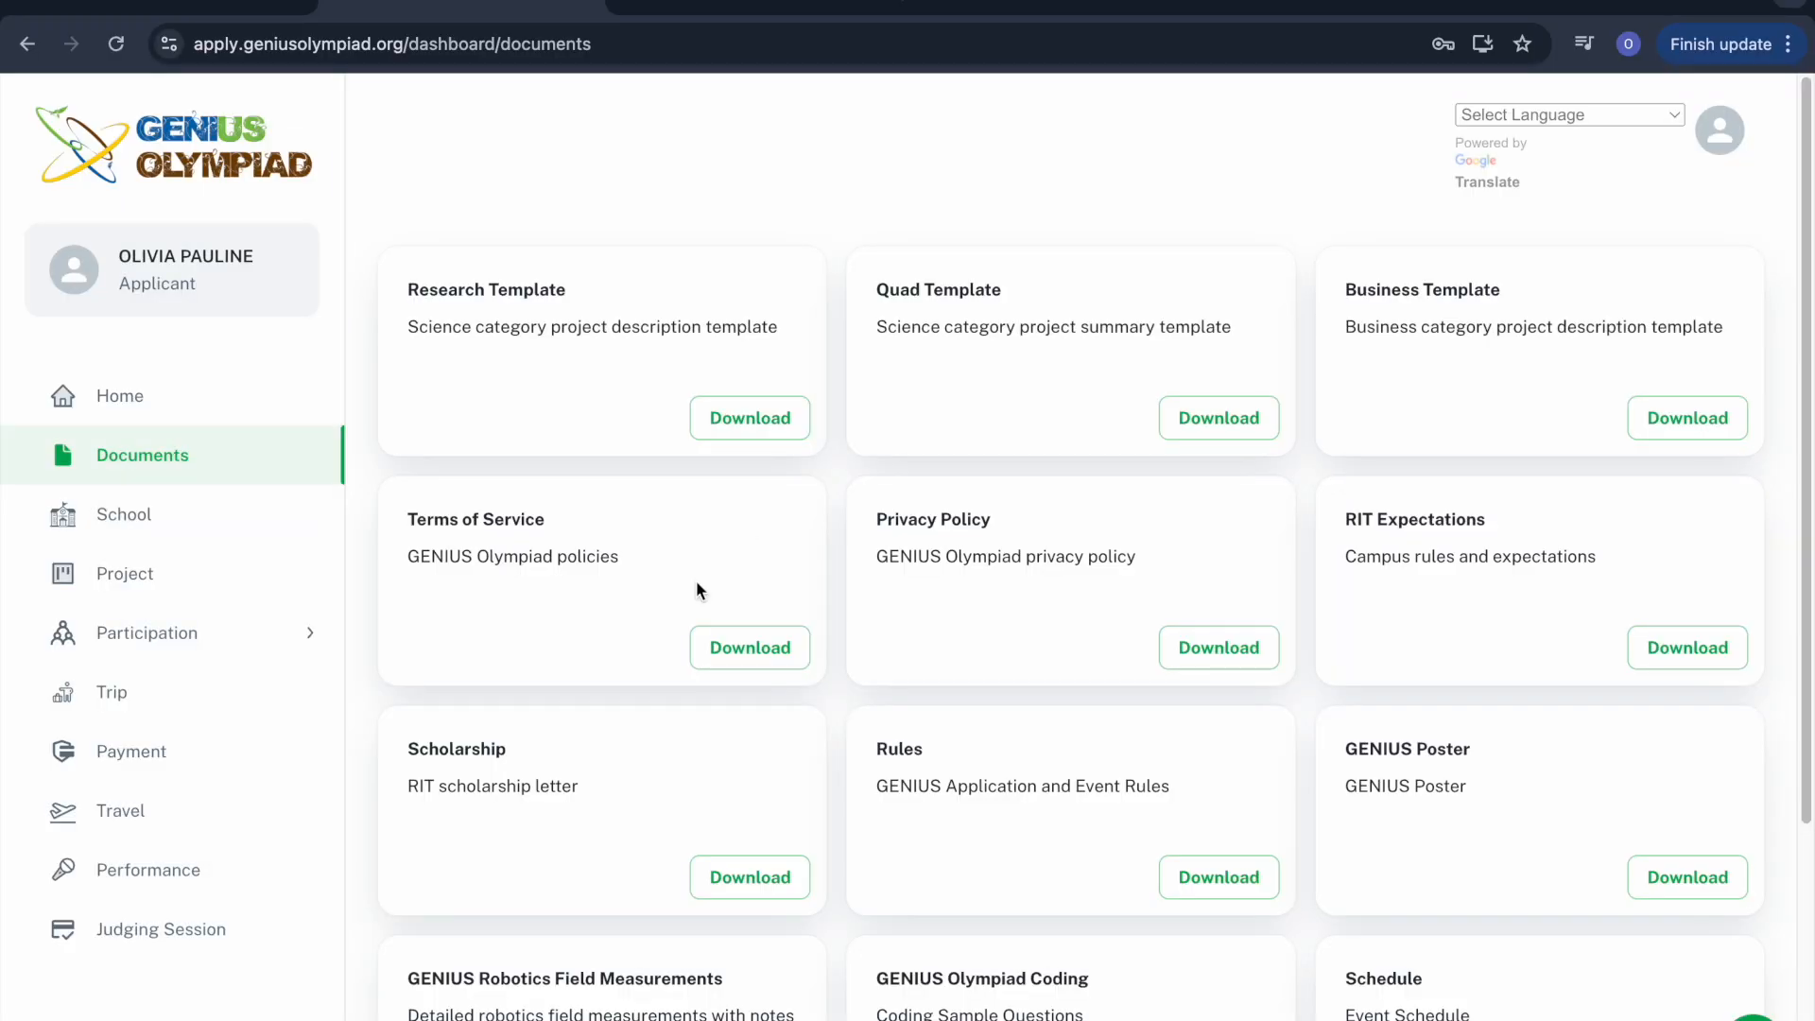
scroll(down, 3)
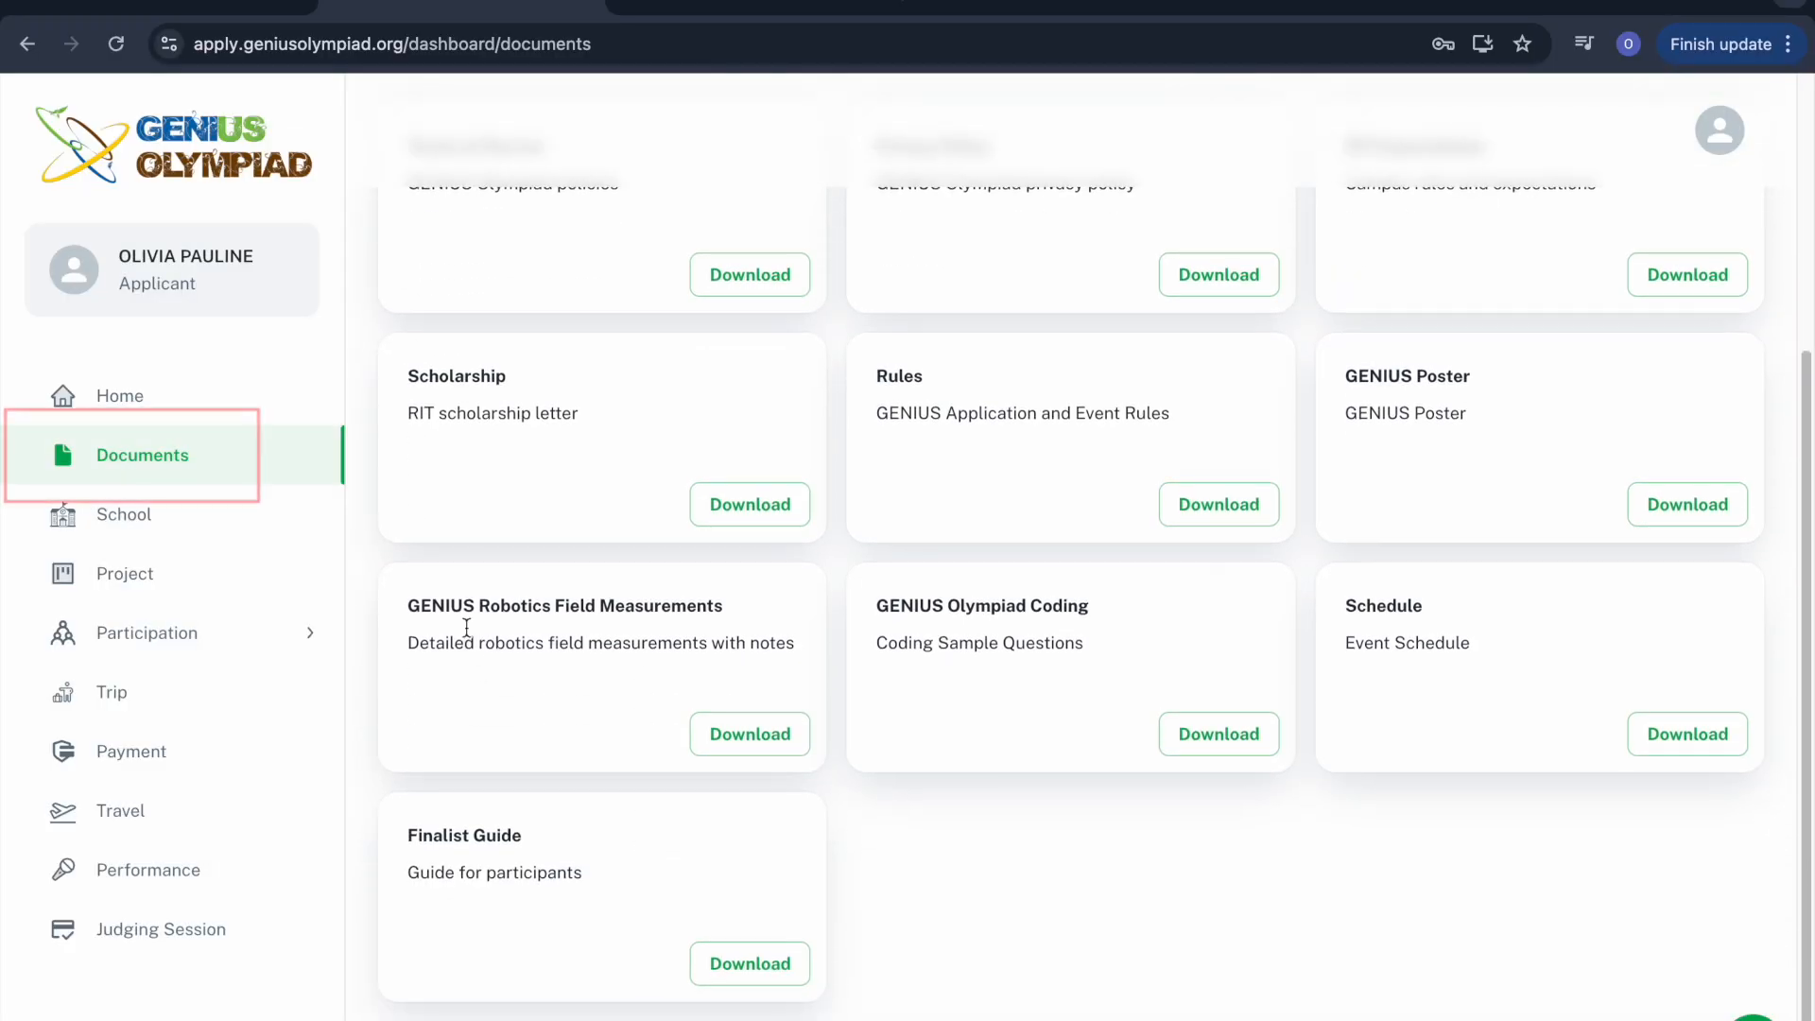
click(748, 733)
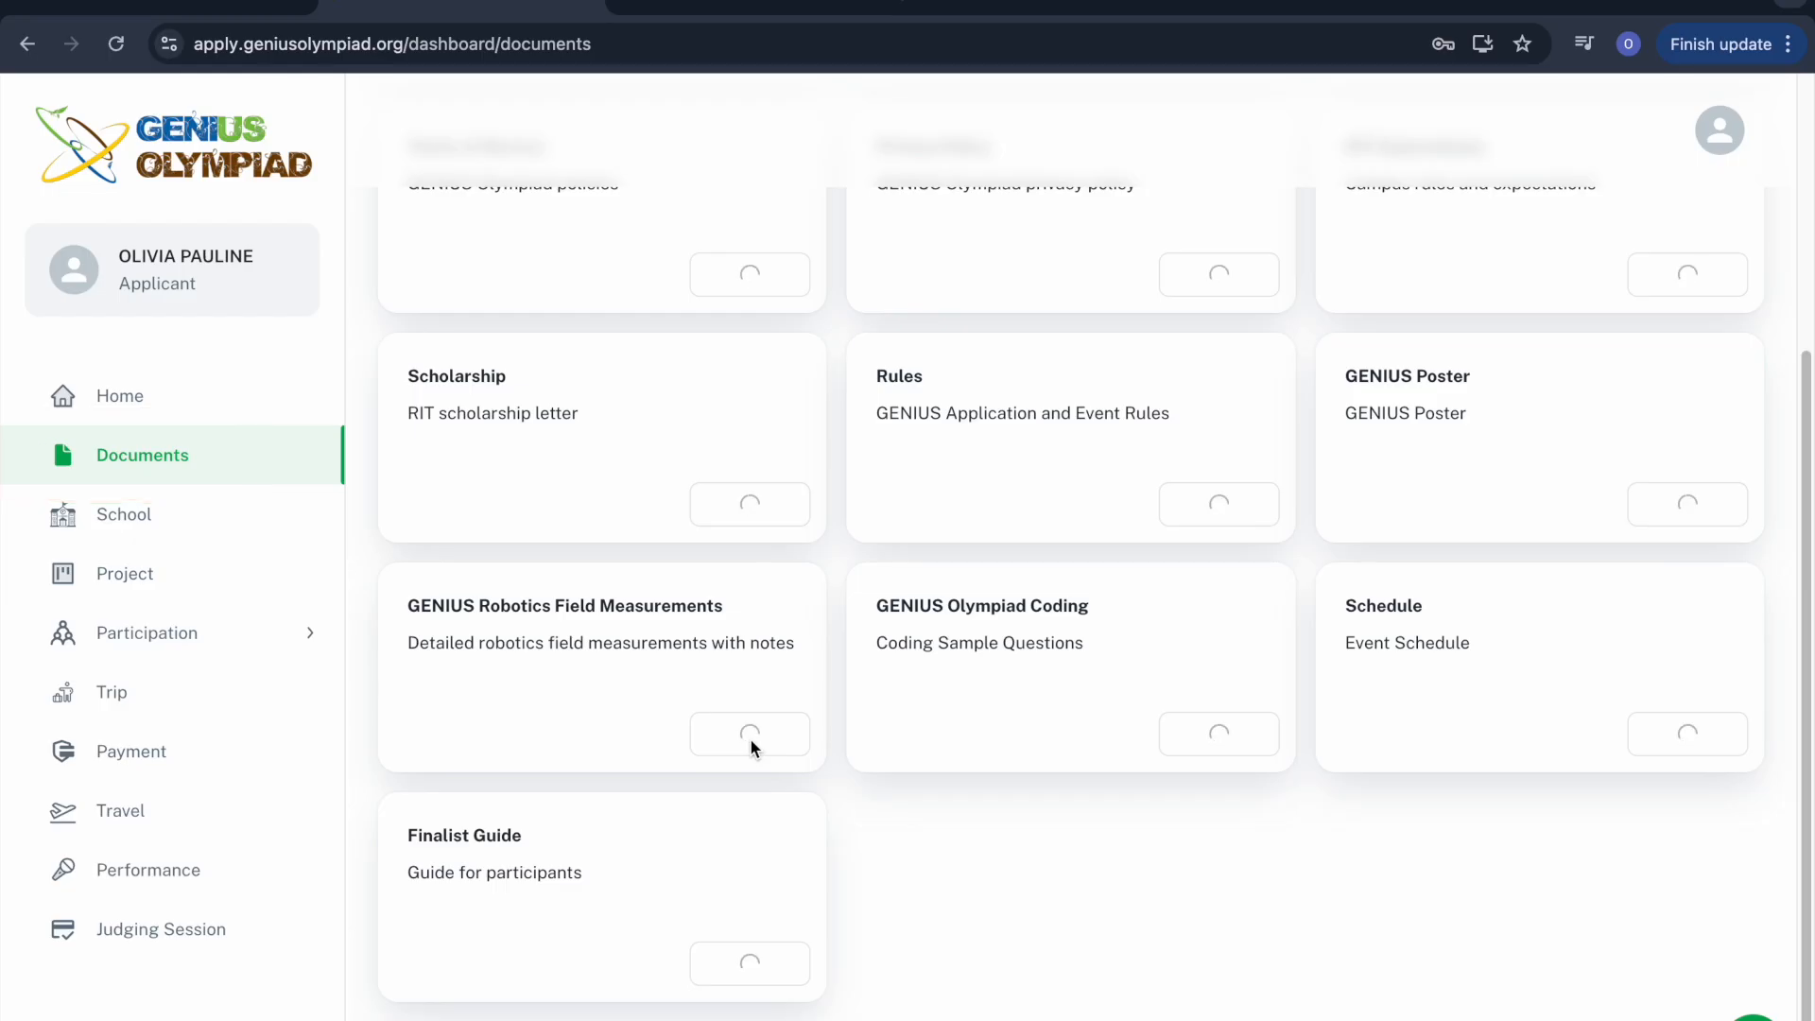
- Upload the Robotics renewable-energy PDF as the Design Document
click(123, 573)
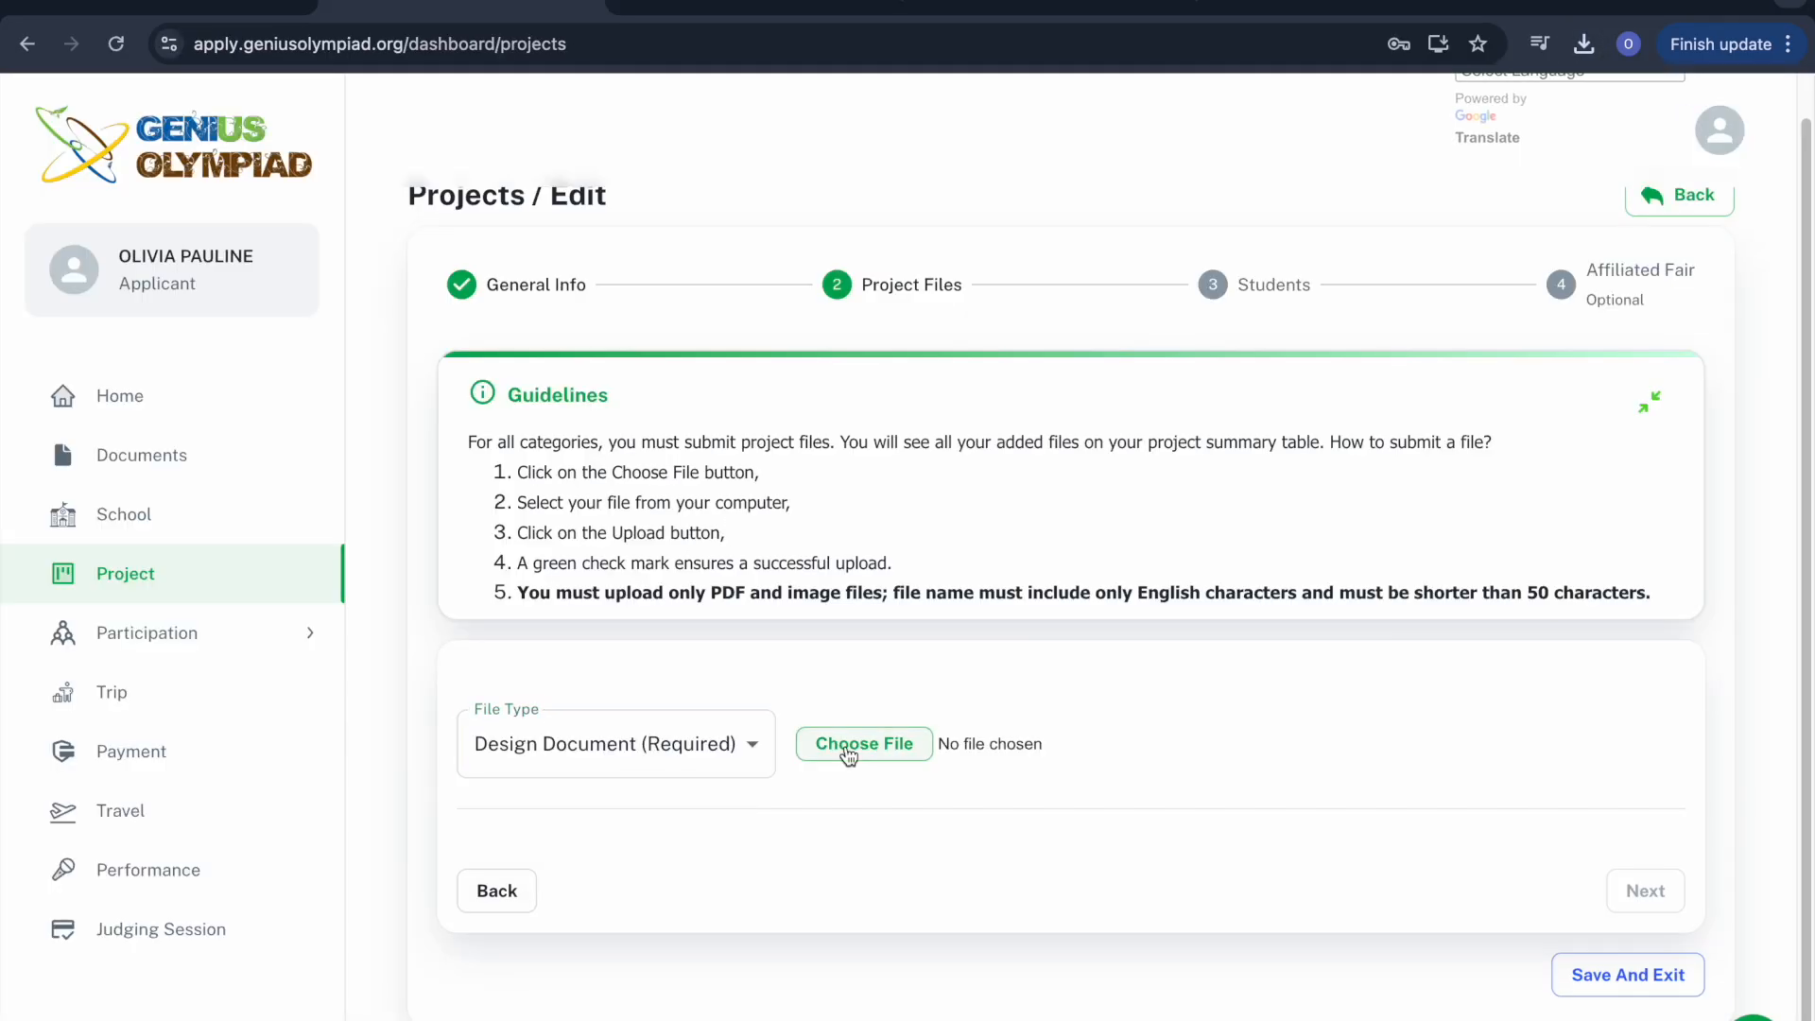
click(863, 743)
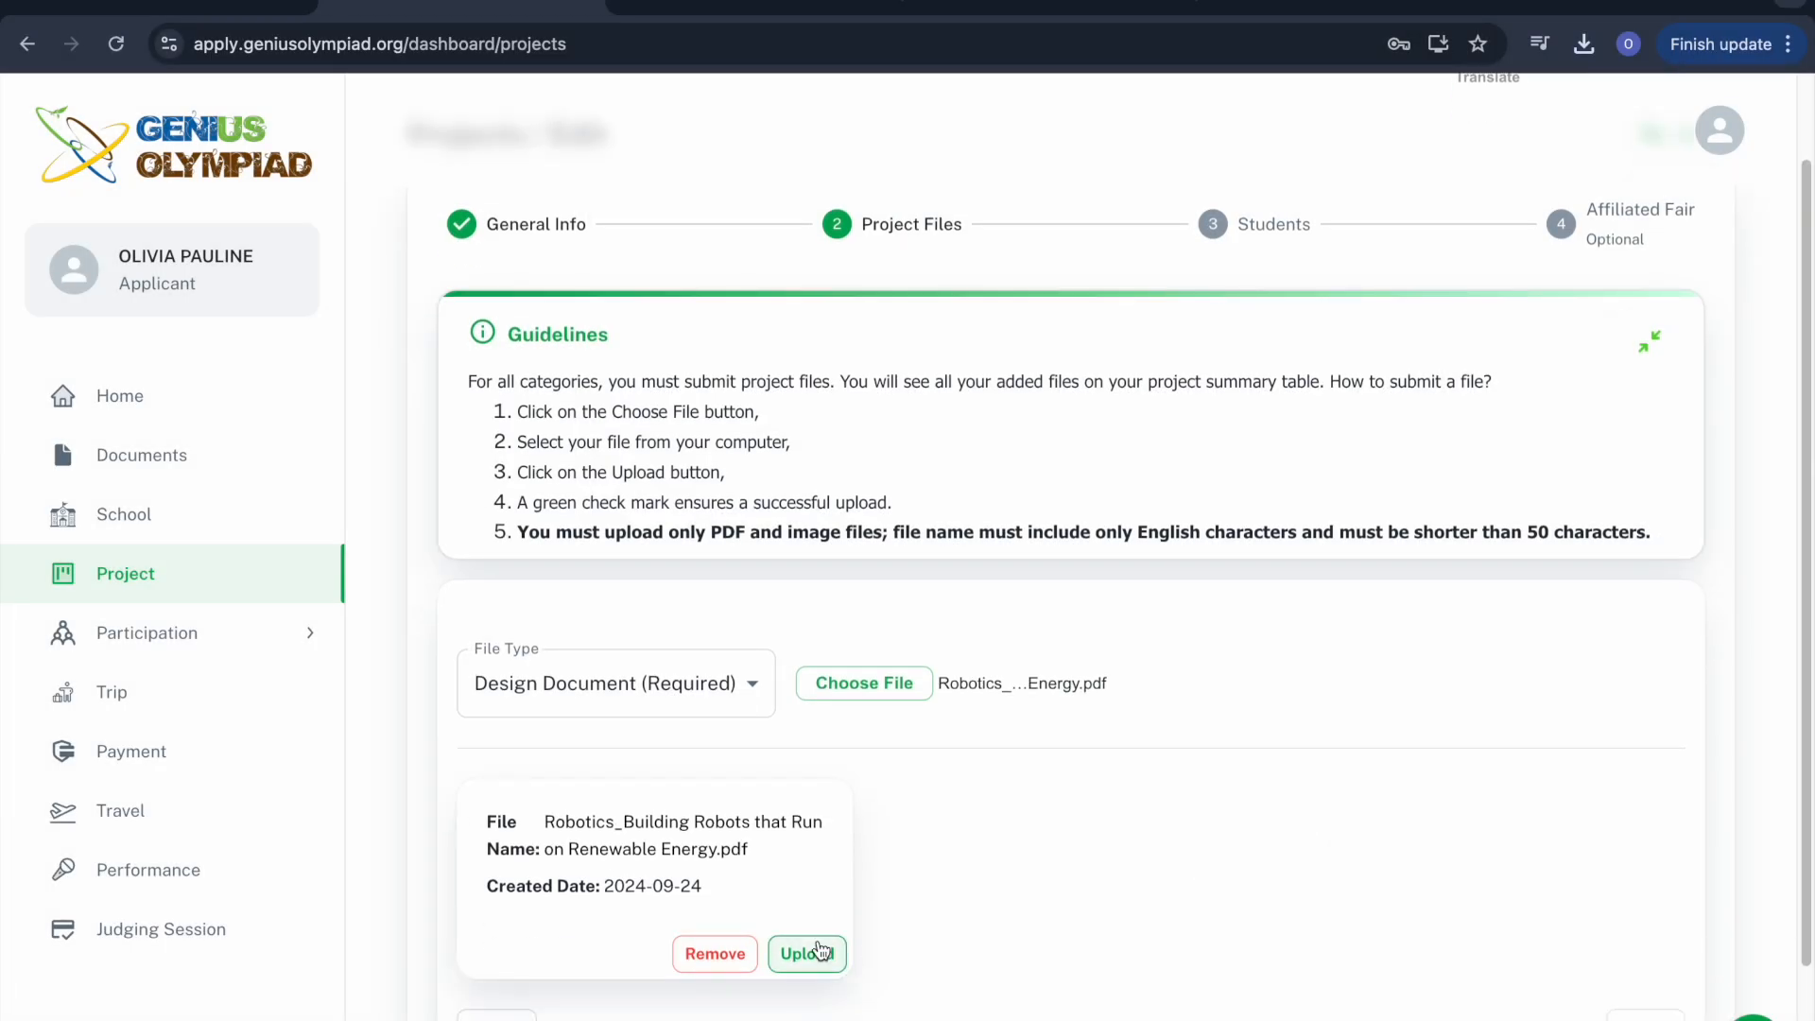
click(805, 953)
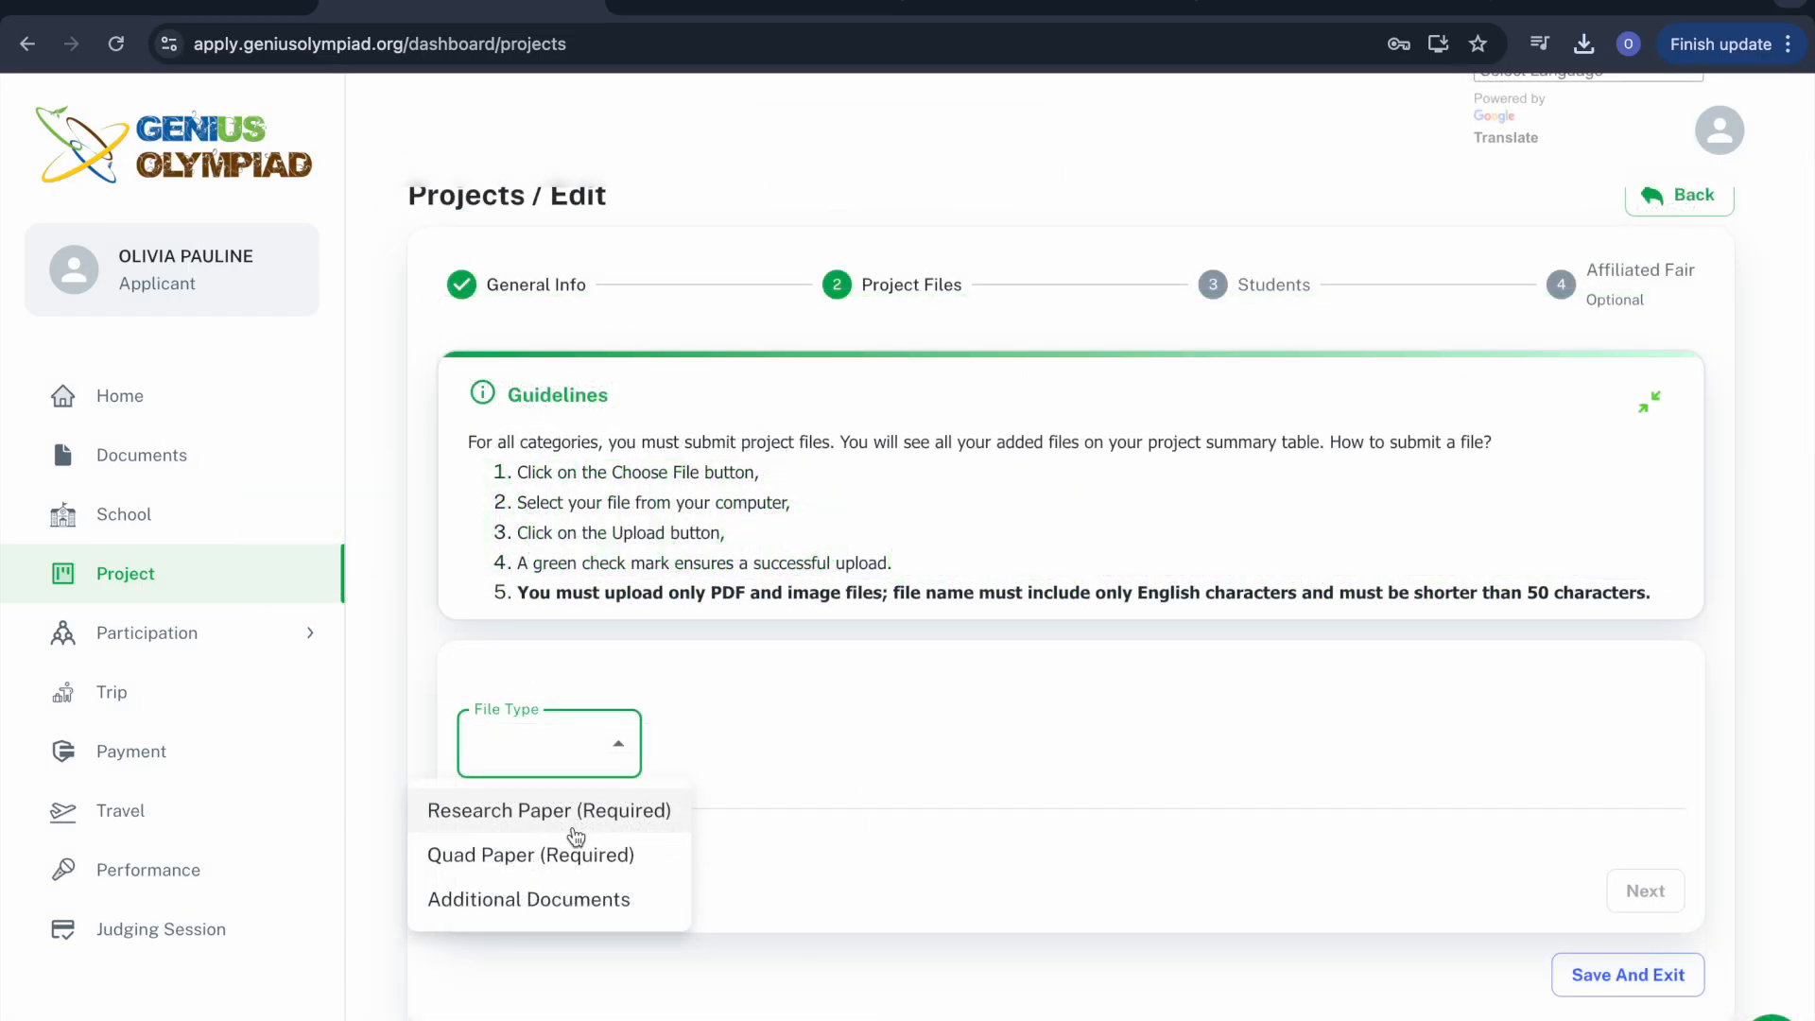
- Open the research paper template, then attach Science Project_Quad Paper as the Quad Paper
click(140, 454)
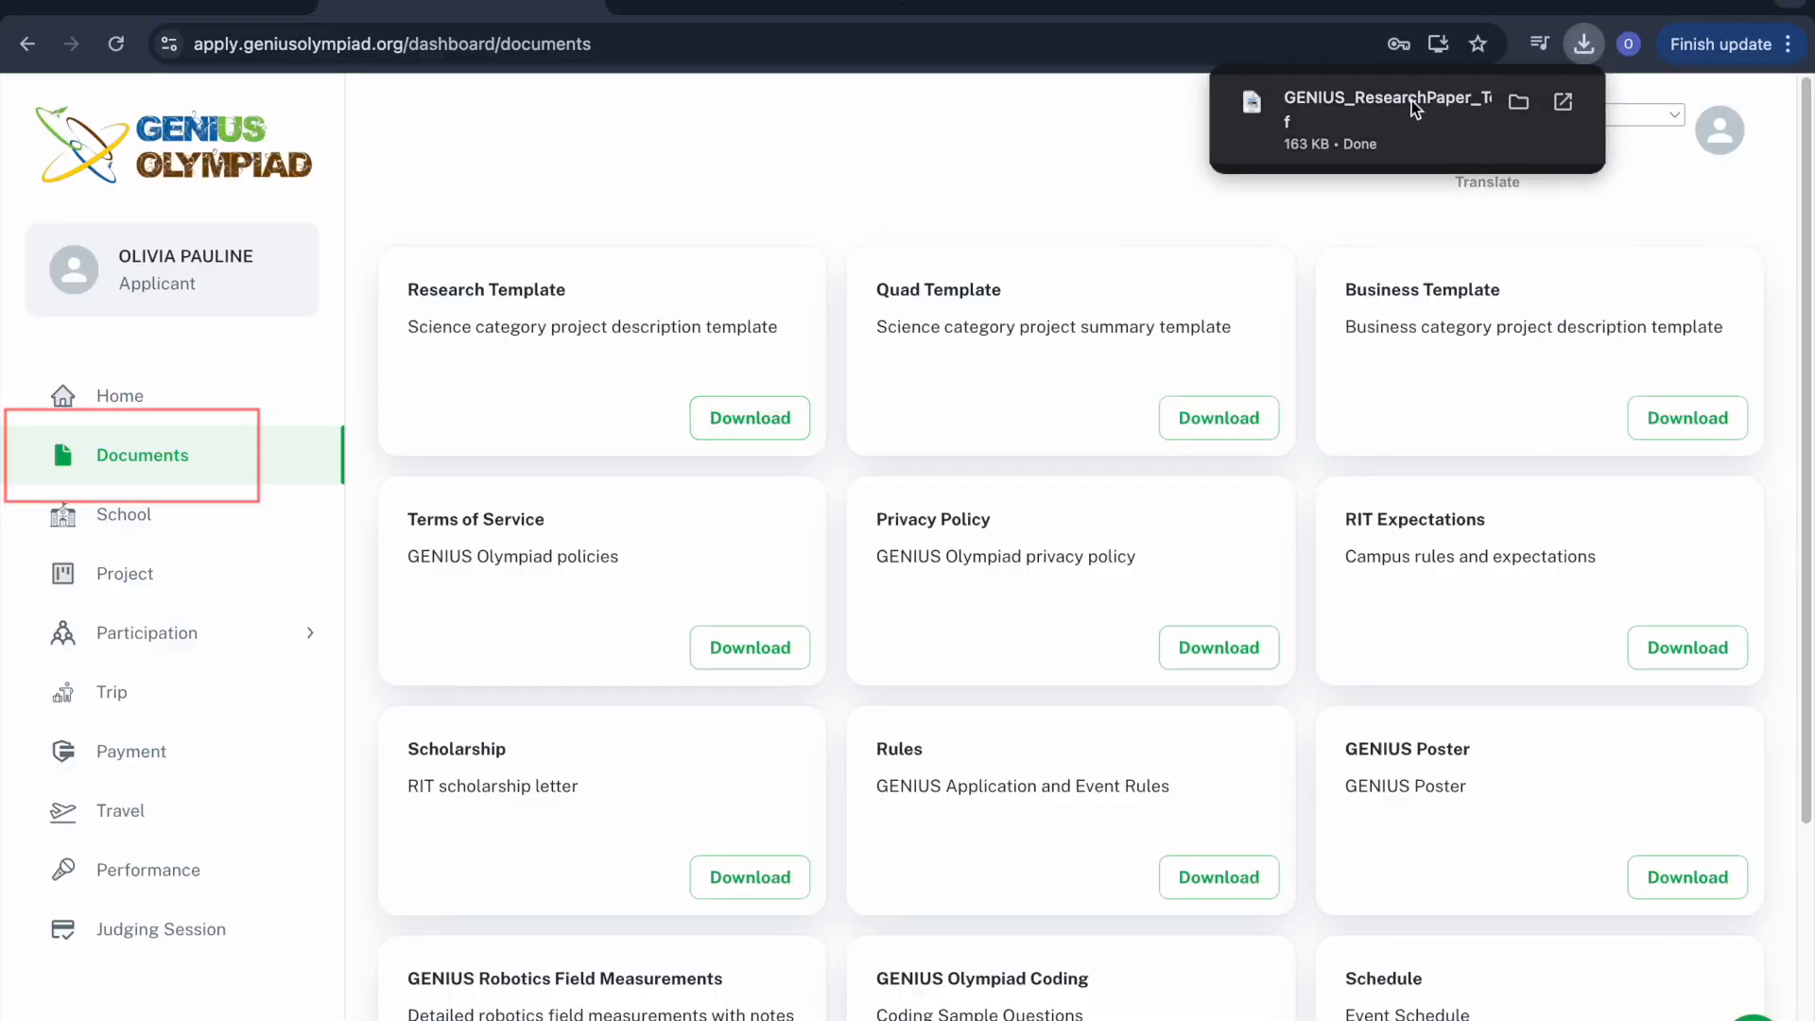
click(1385, 104)
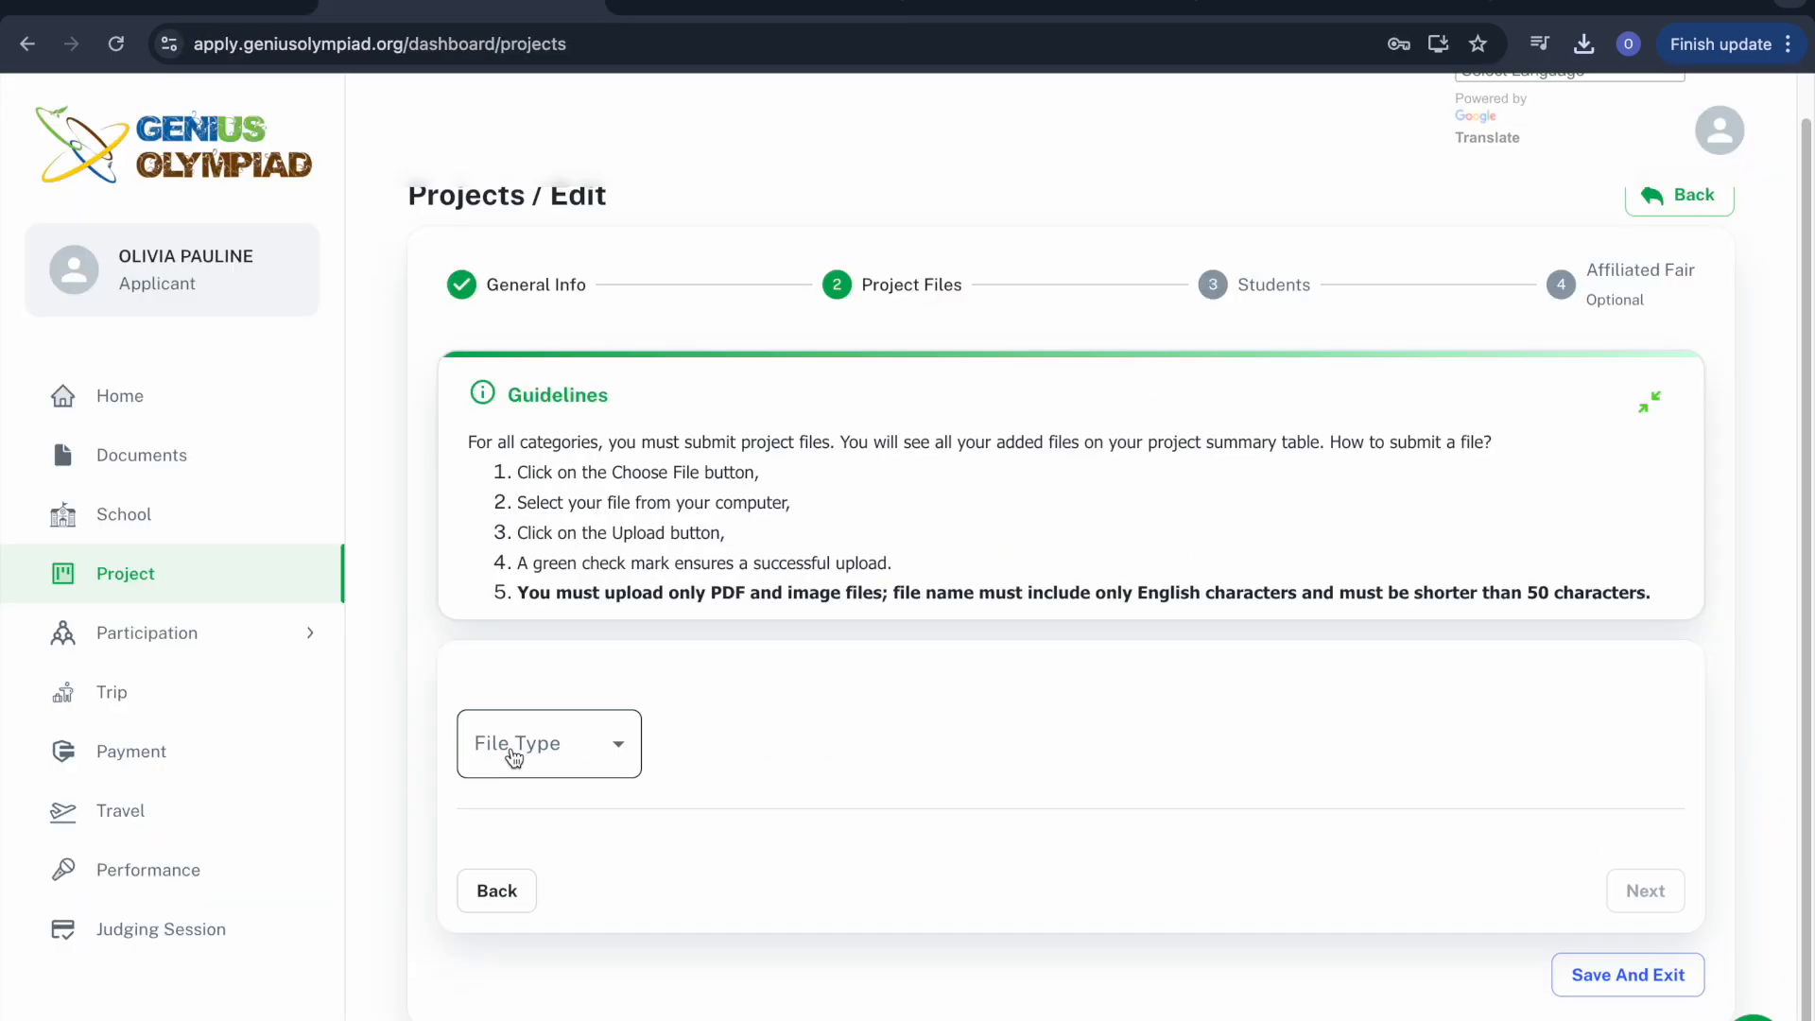
click(548, 743)
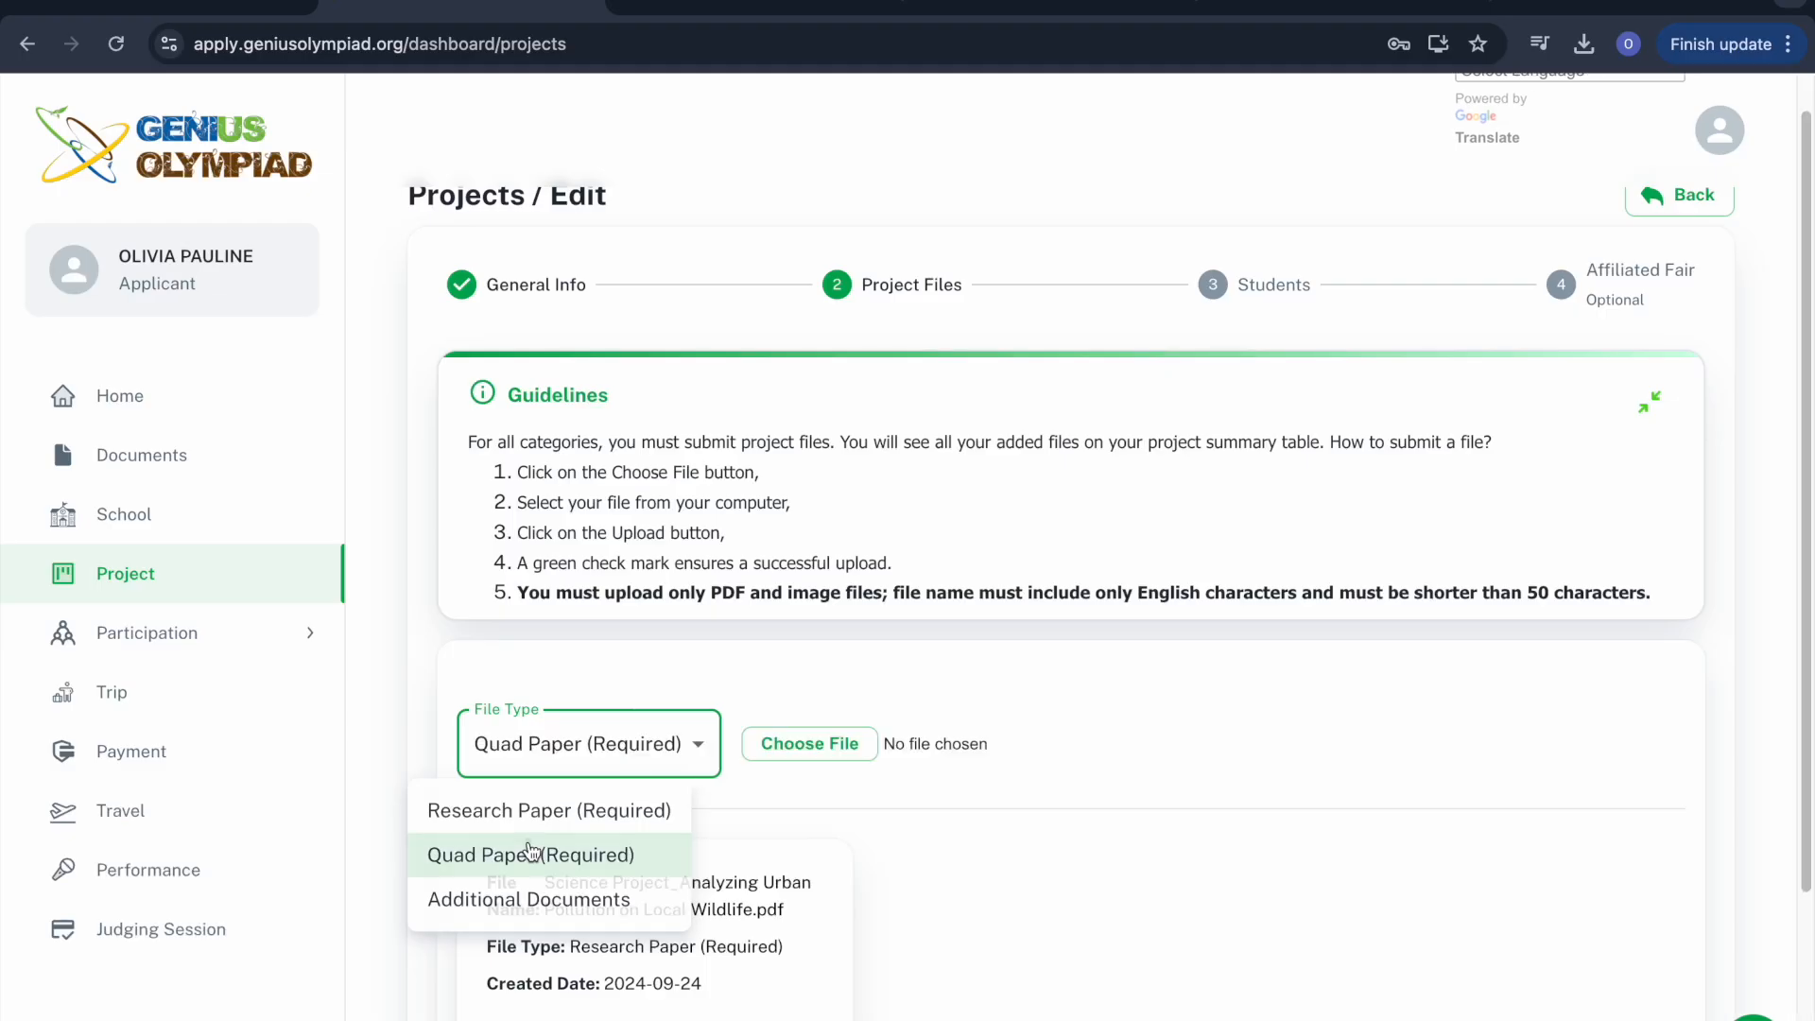
click(809, 743)
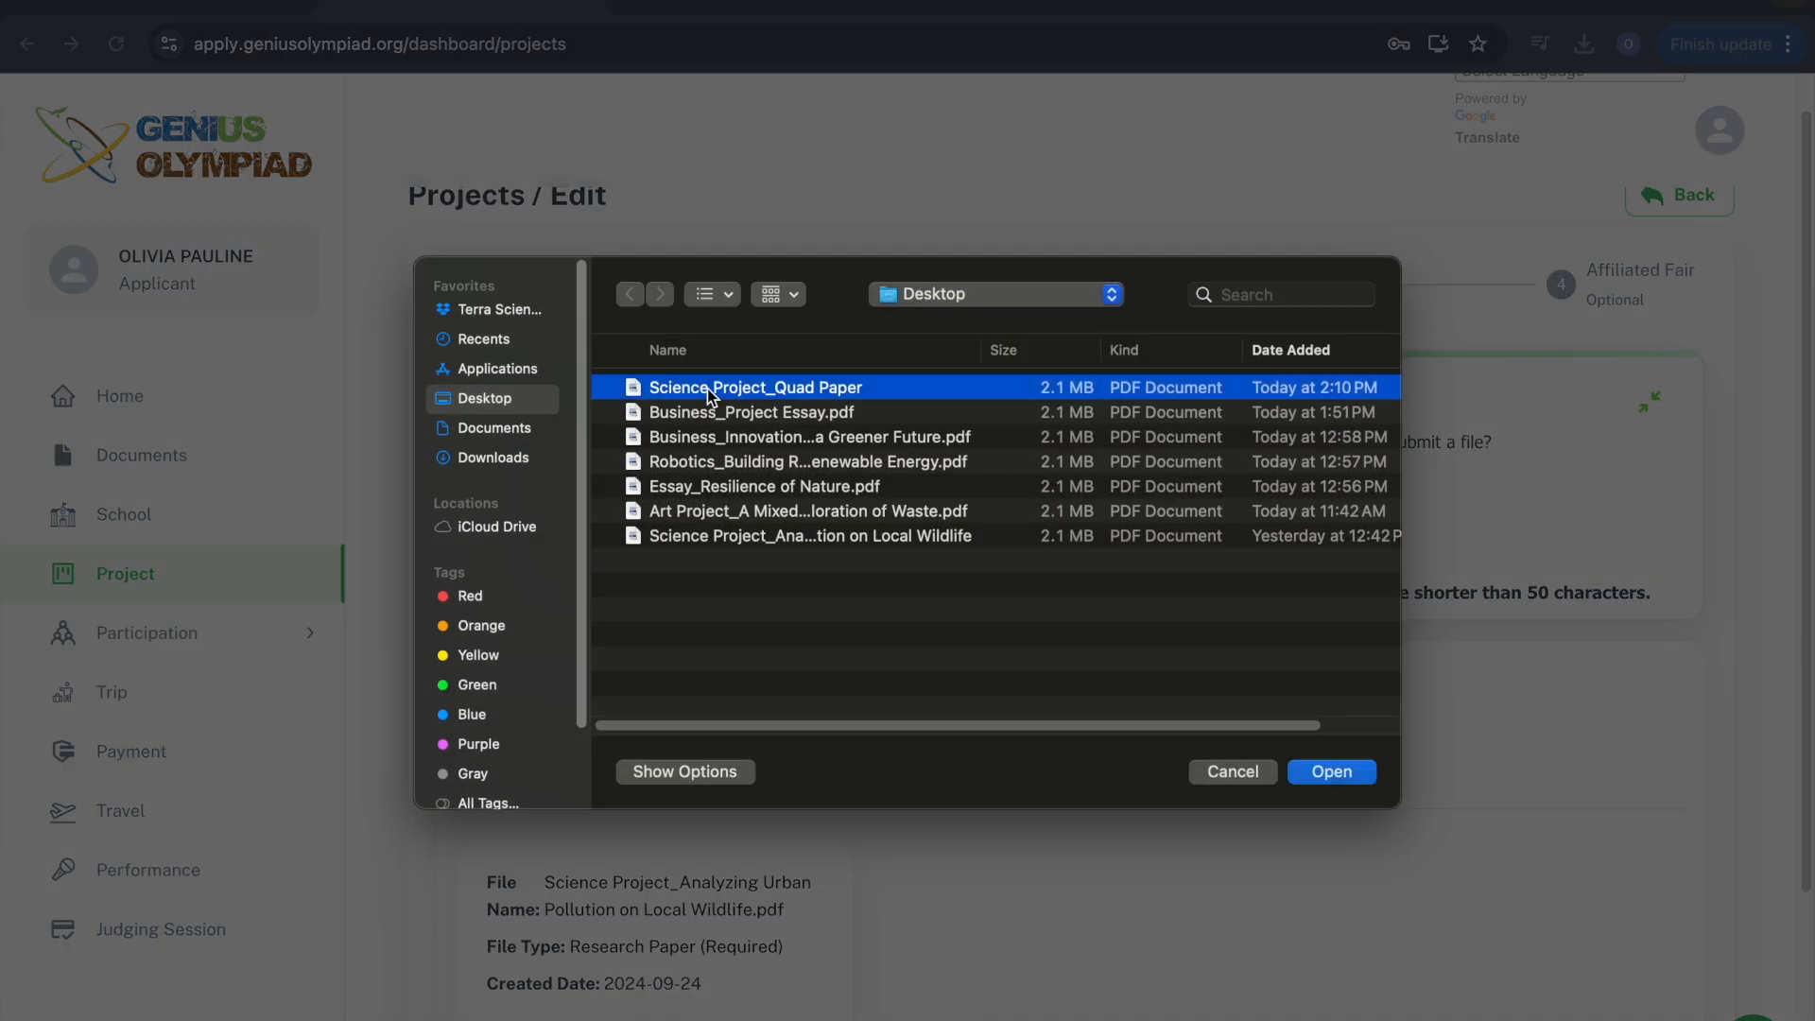
click(1331, 771)
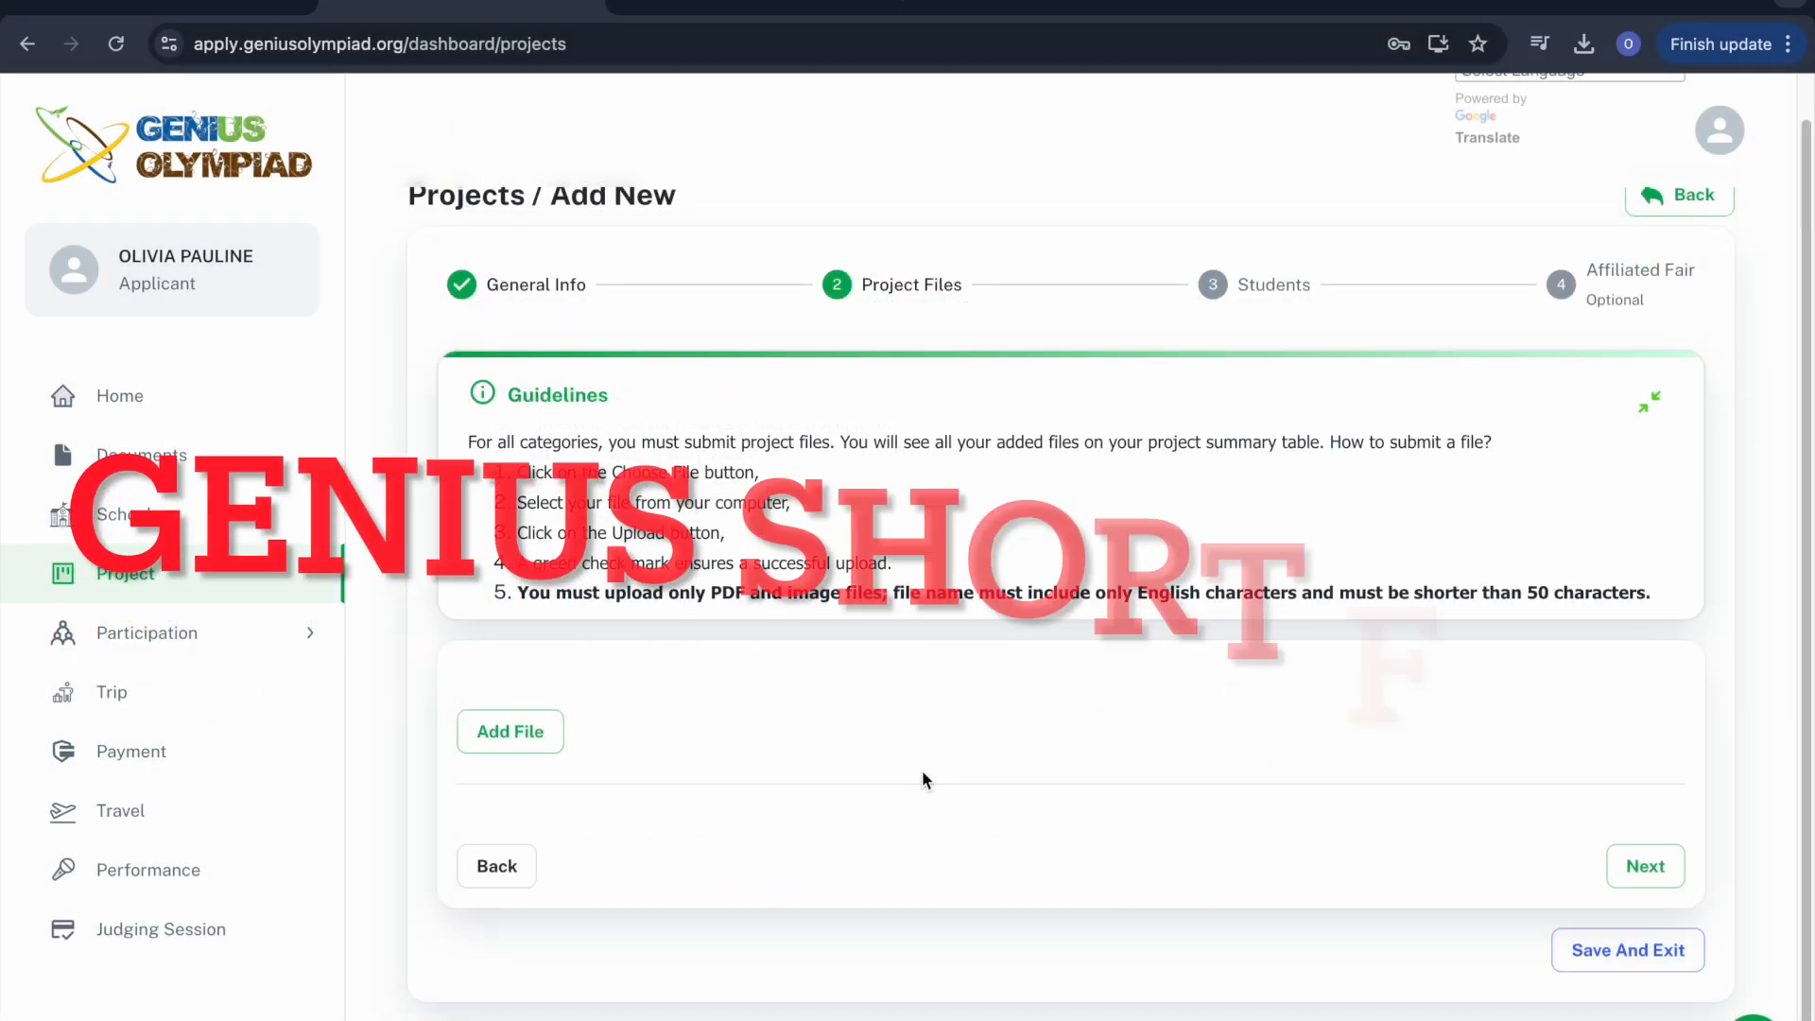